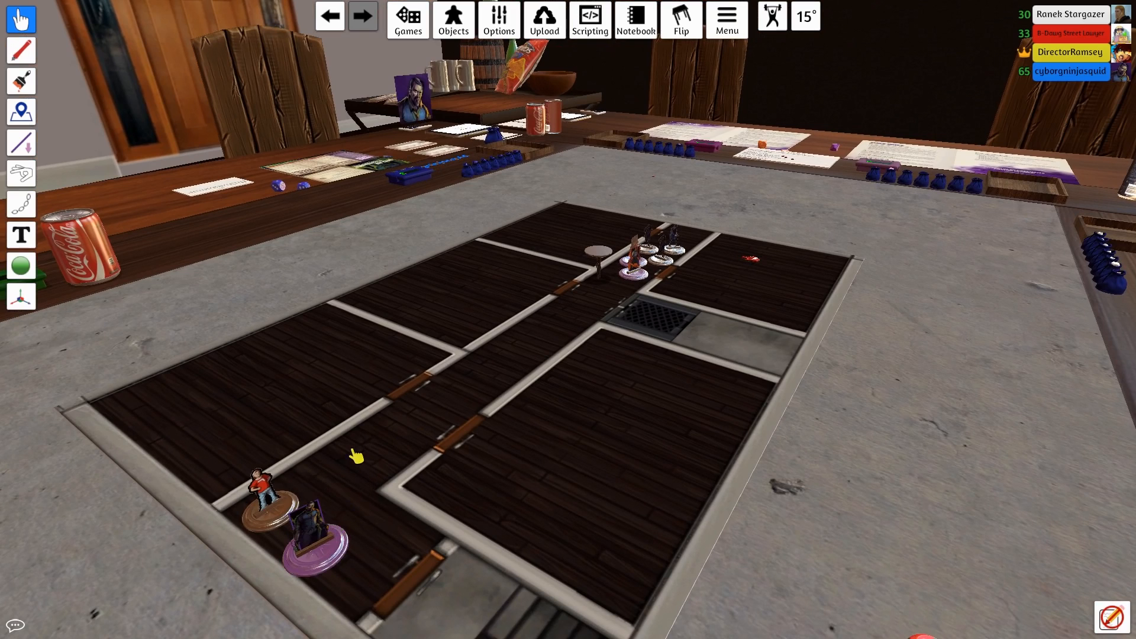
mouse_move(362, 420)
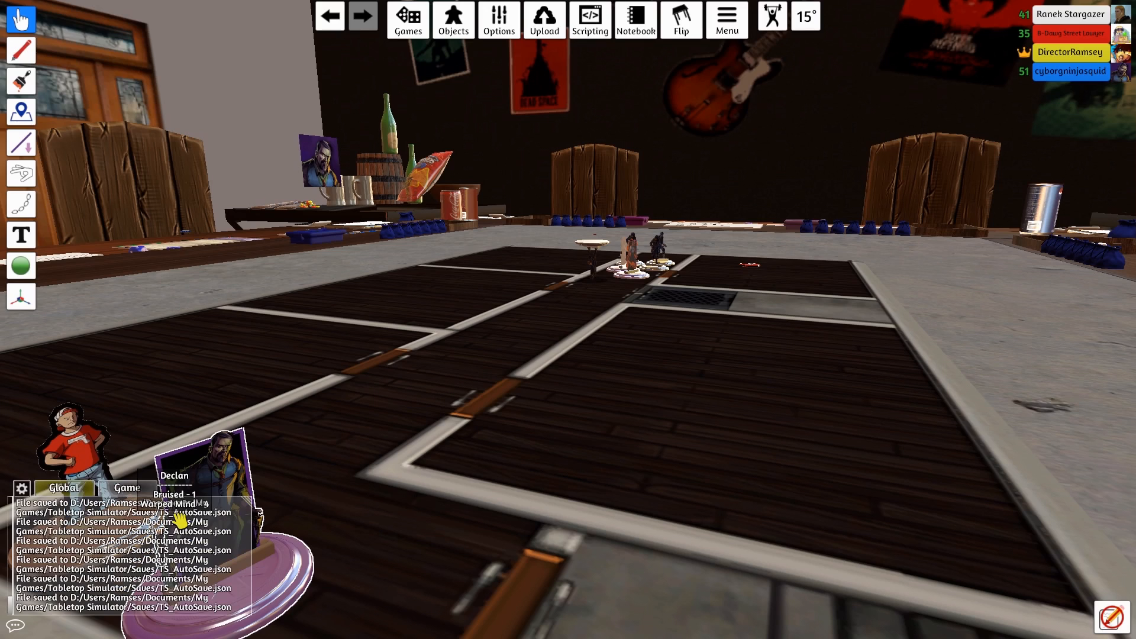
mouse_move(311, 489)
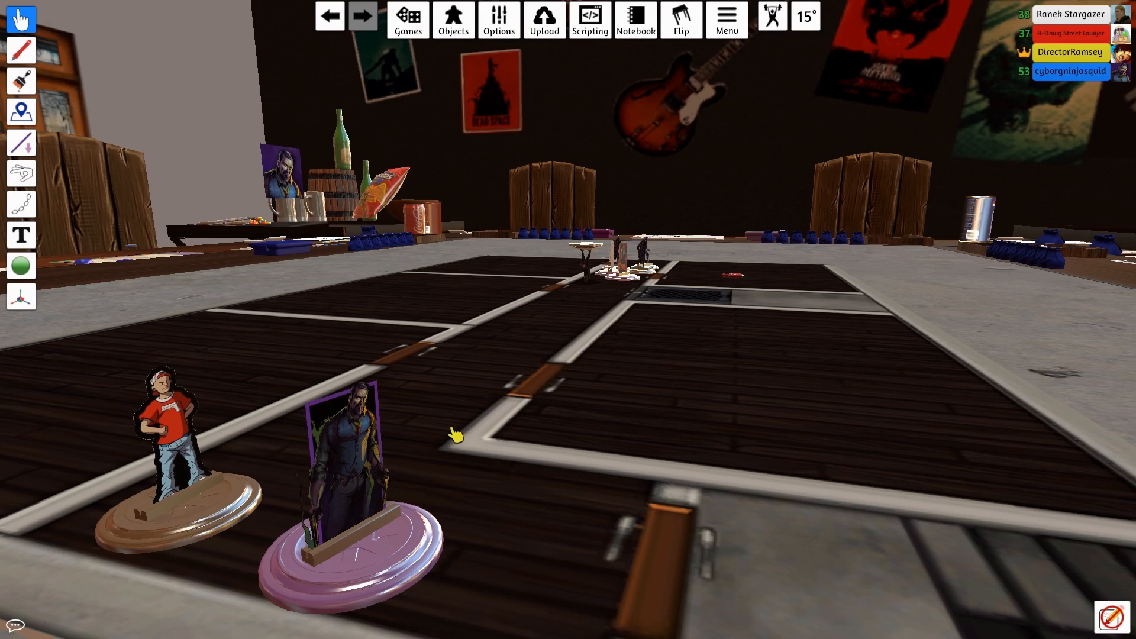
mouse_move(744, 323)
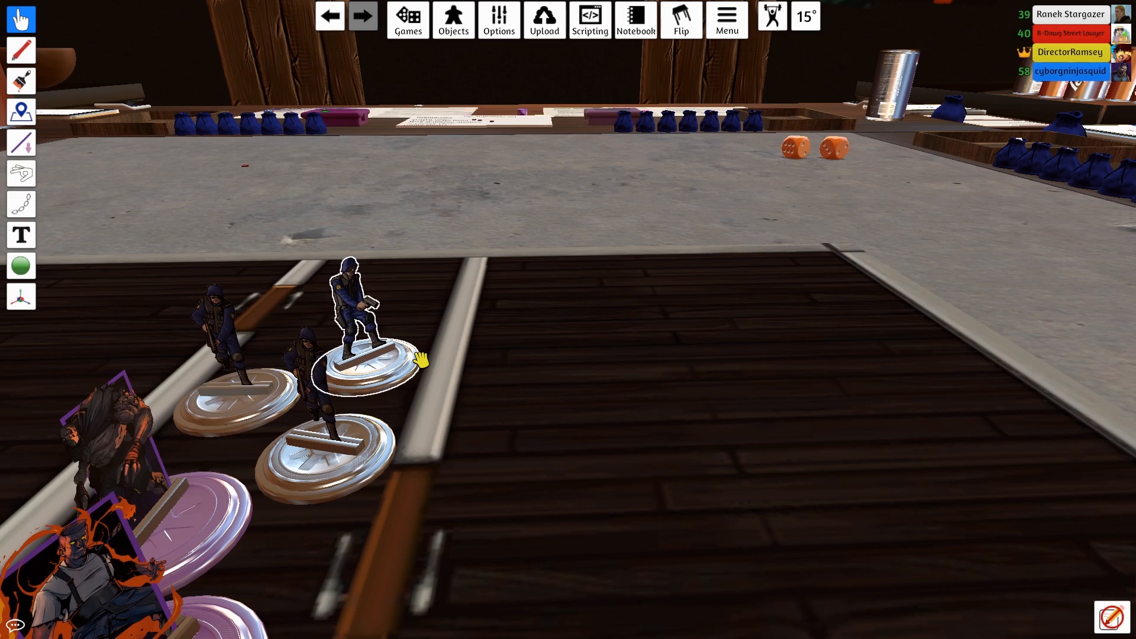
mouse_move(416, 358)
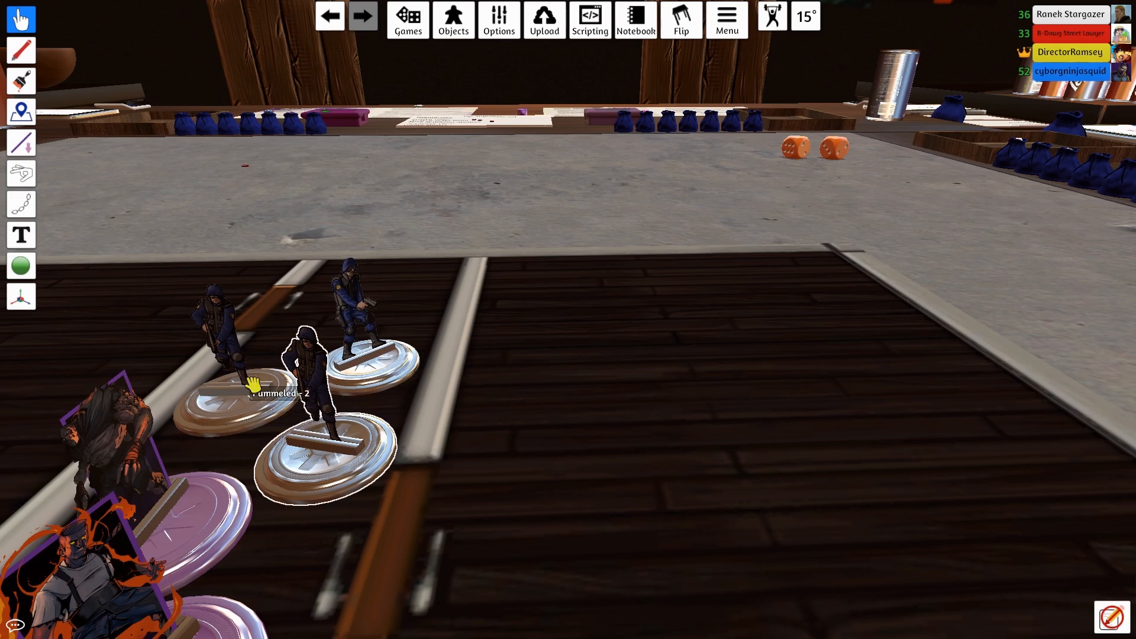
- Reposition a guard miniature within the narrow corridor beside the other guards
left_click_drag(304, 370, 217, 341)
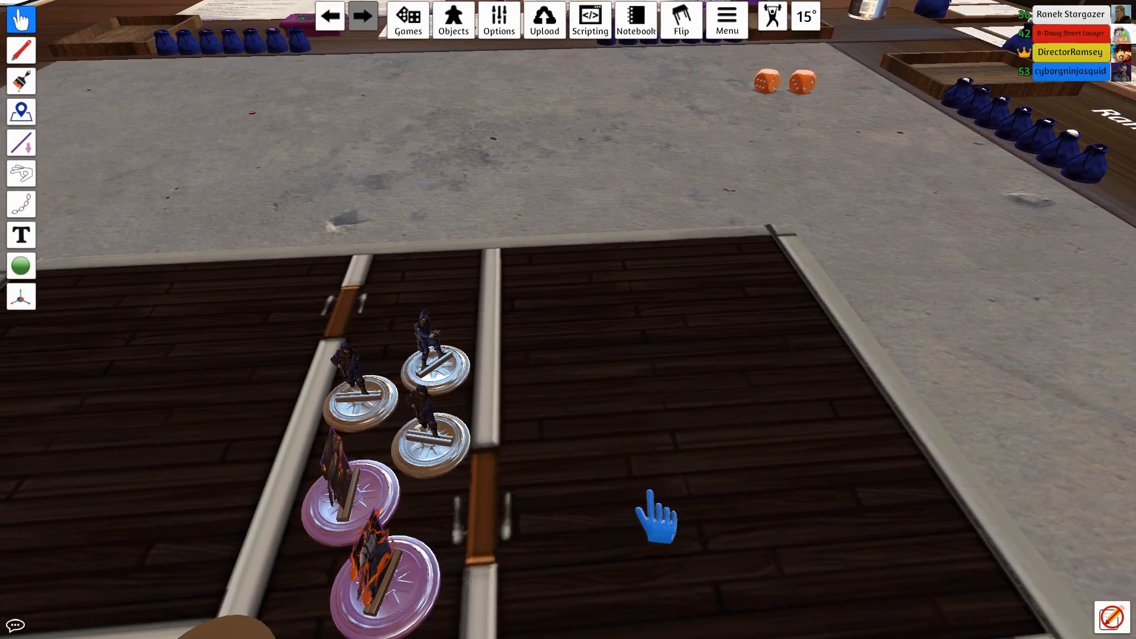
mouse_move(750, 478)
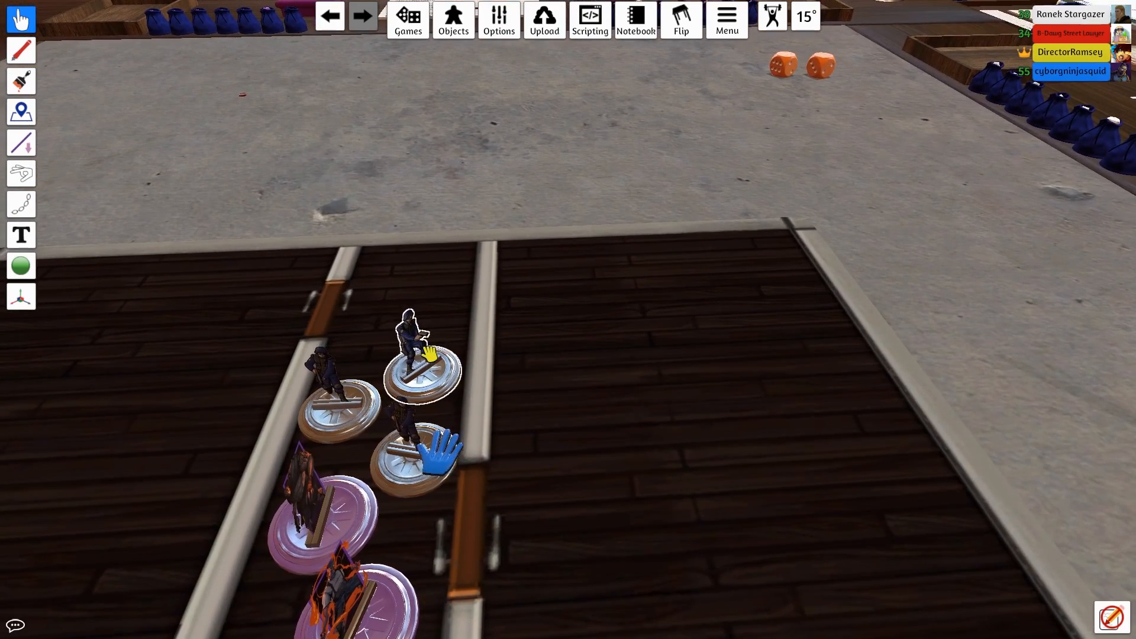
right_click(416, 347)
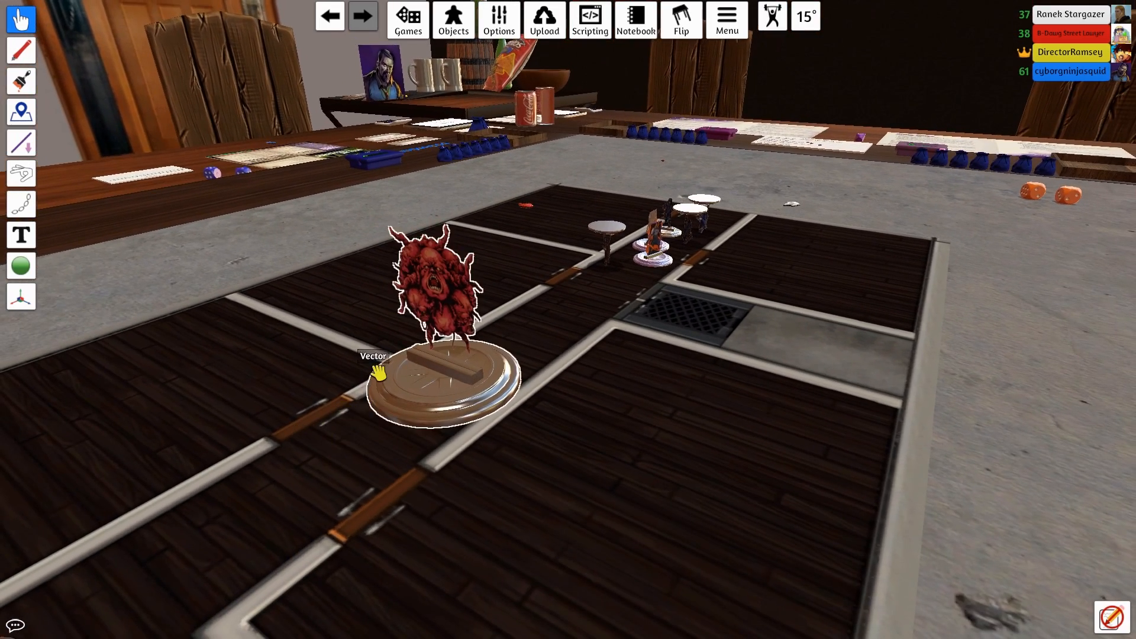
mouse_move(478, 341)
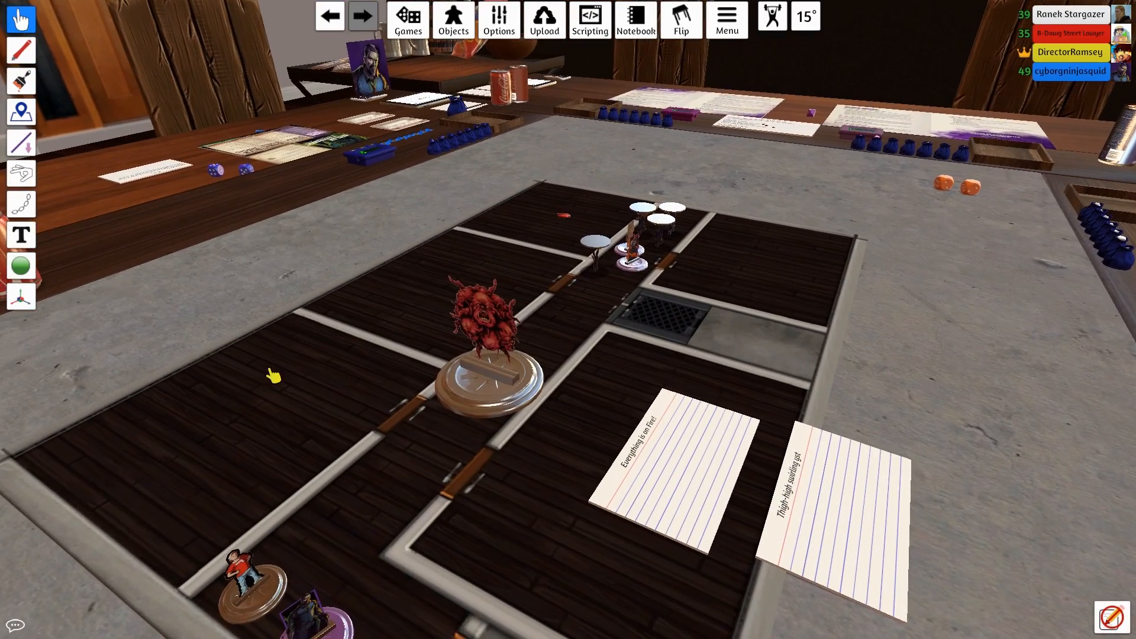
left_click(485, 391)
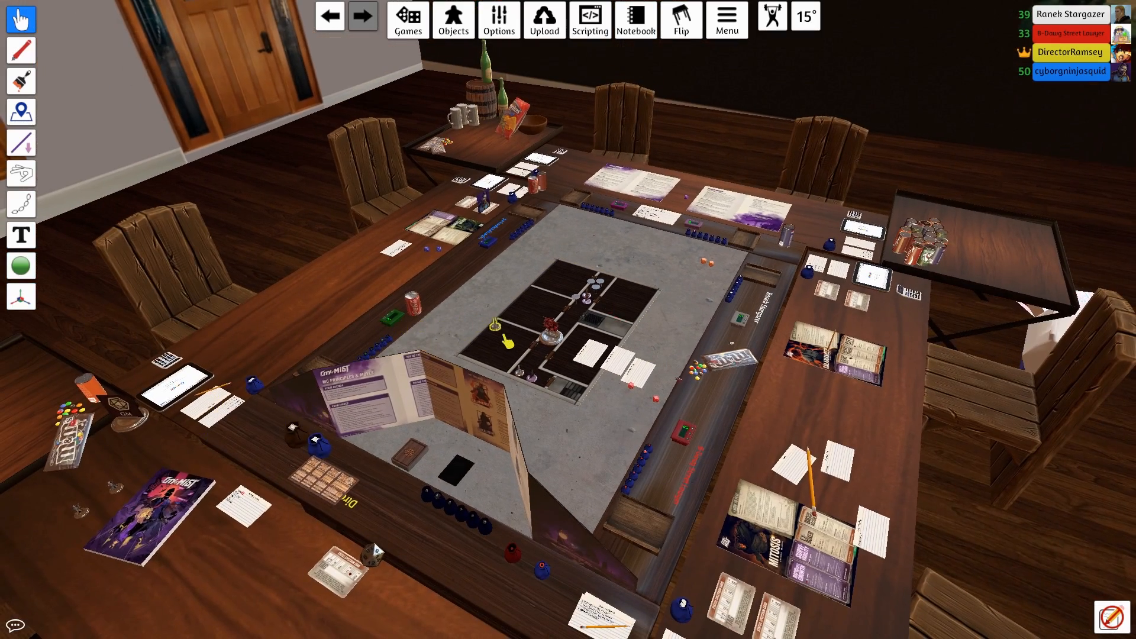
mouse_move(83, 508)
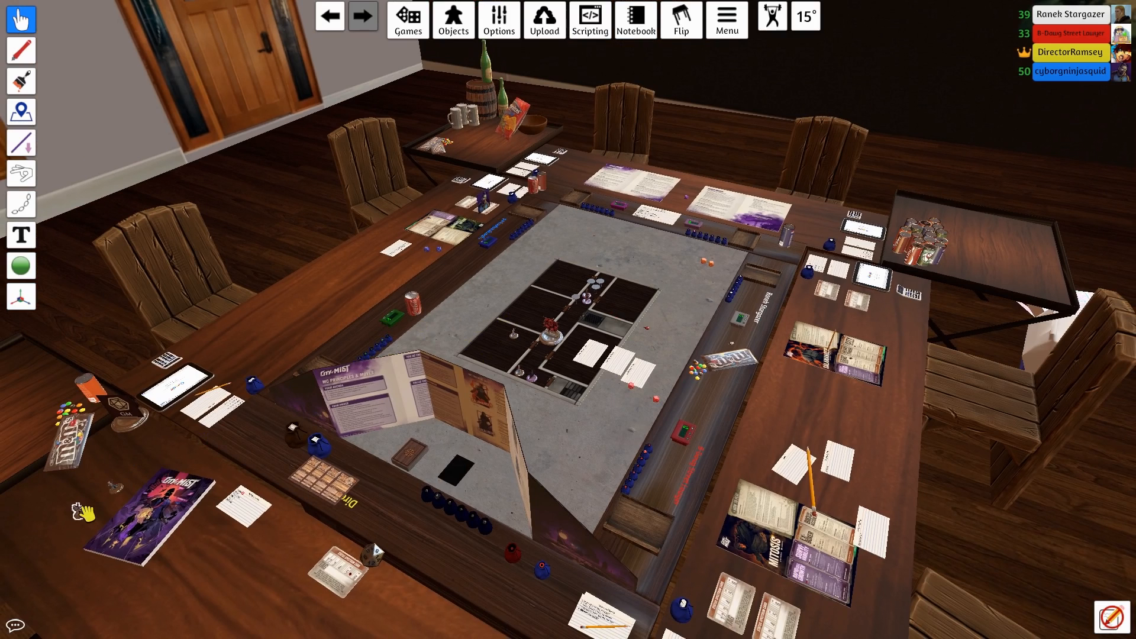
mouse_move(505, 354)
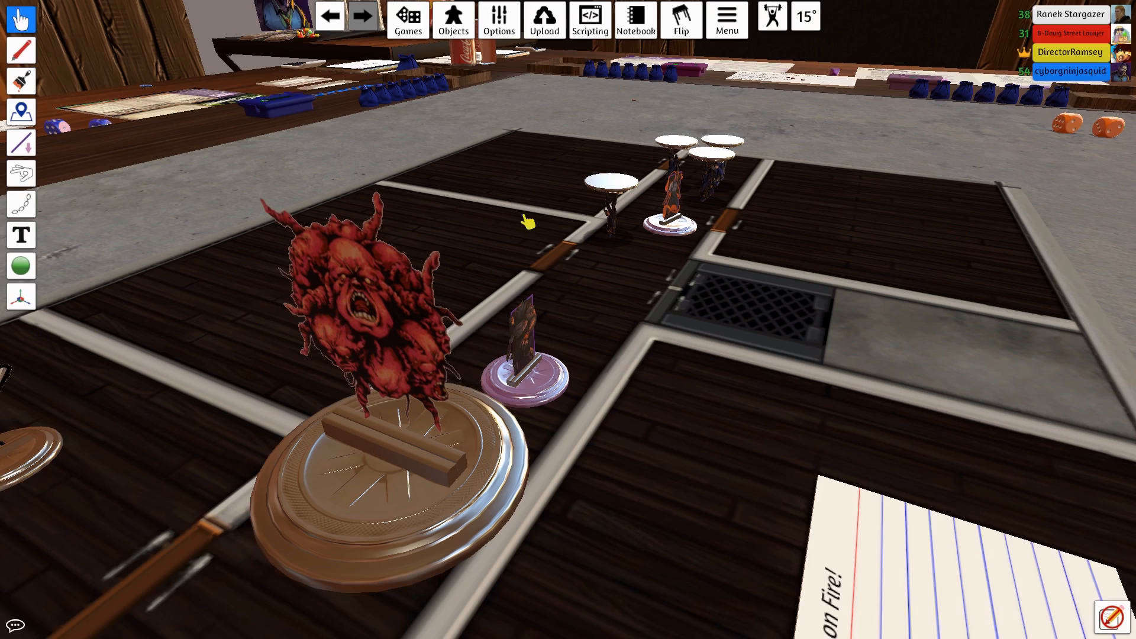
mouse_move(224, 235)
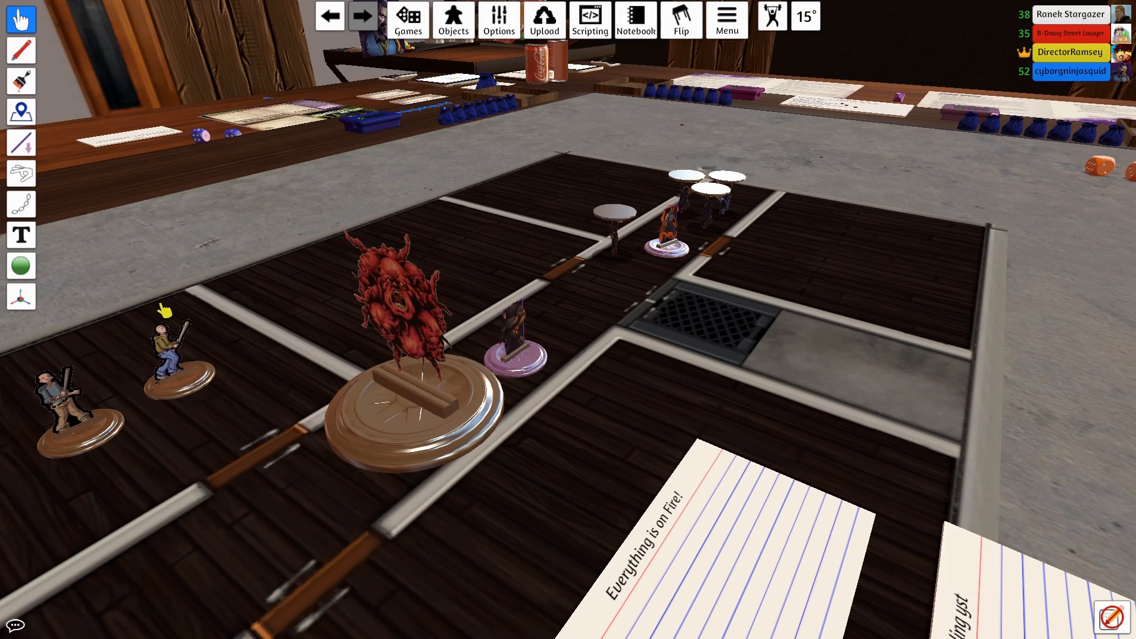
mouse_move(161, 313)
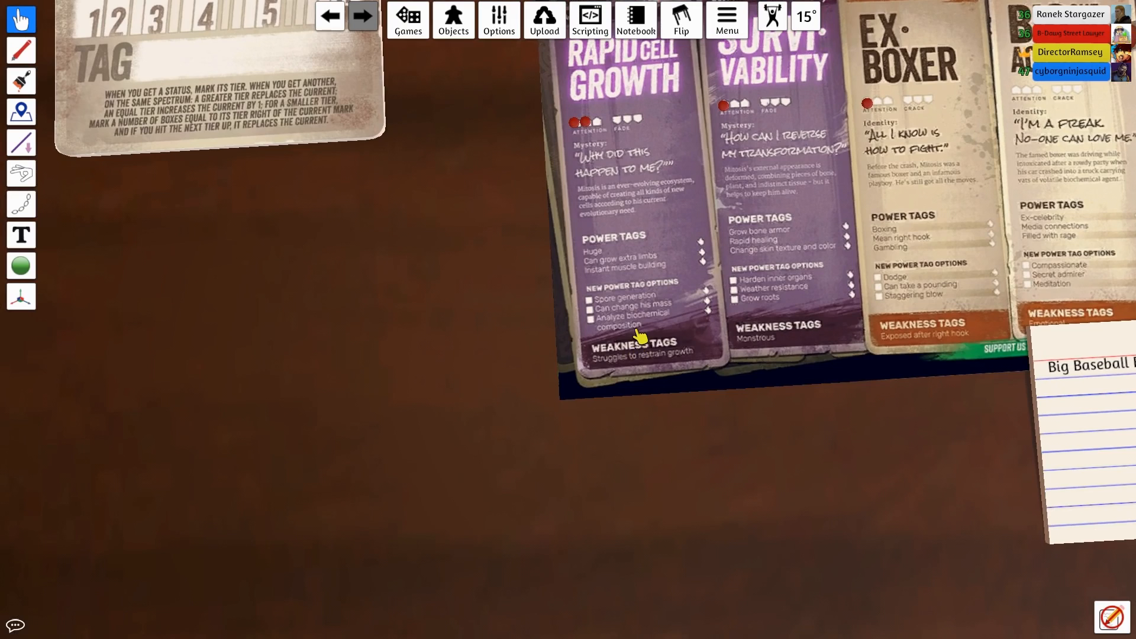
mouse_move(638, 295)
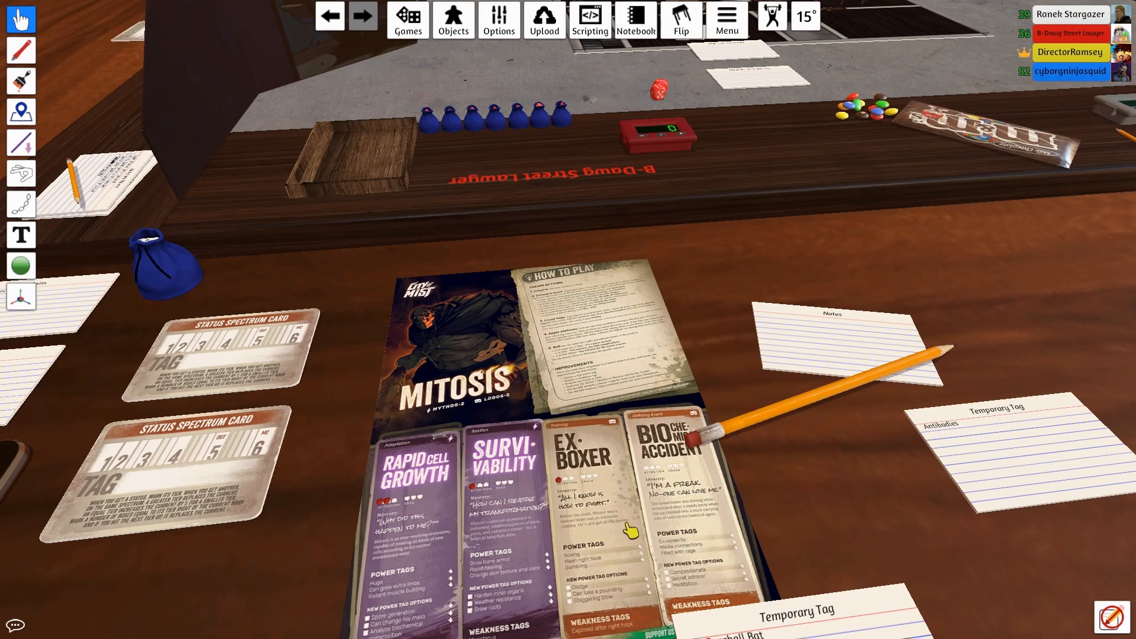
mouse_move(529, 308)
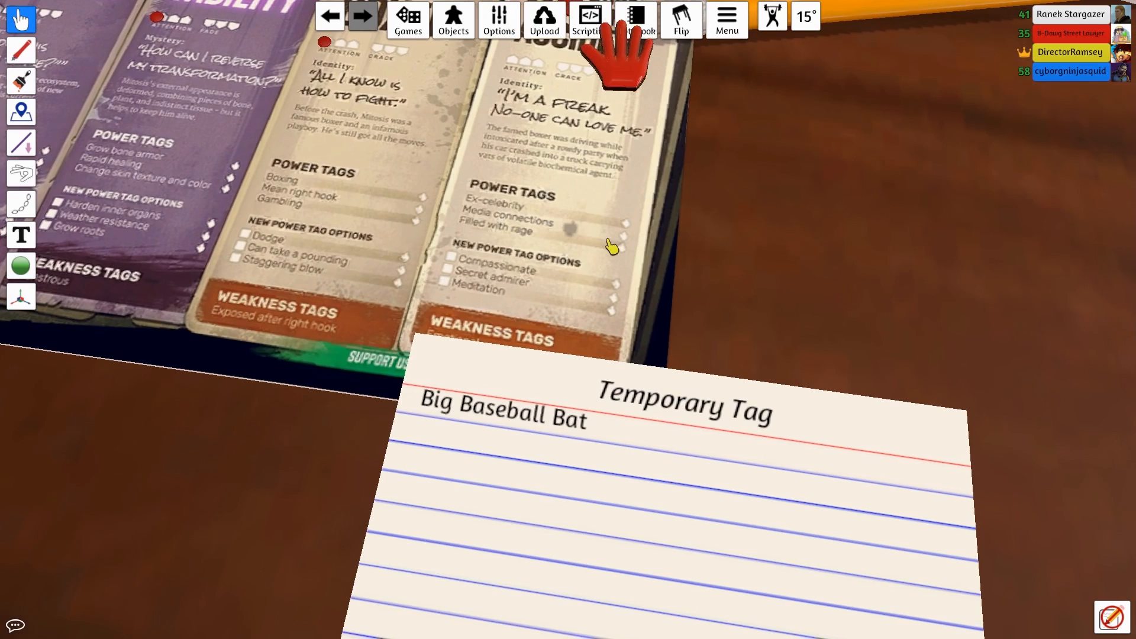
mouse_move(593, 239)
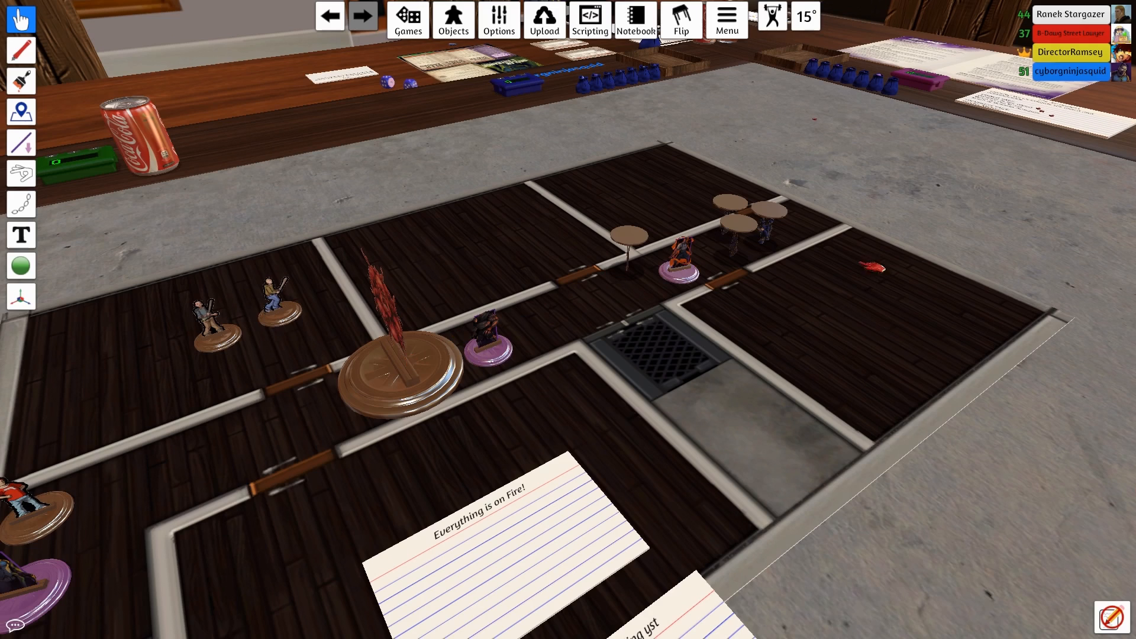
mouse_move(532, 330)
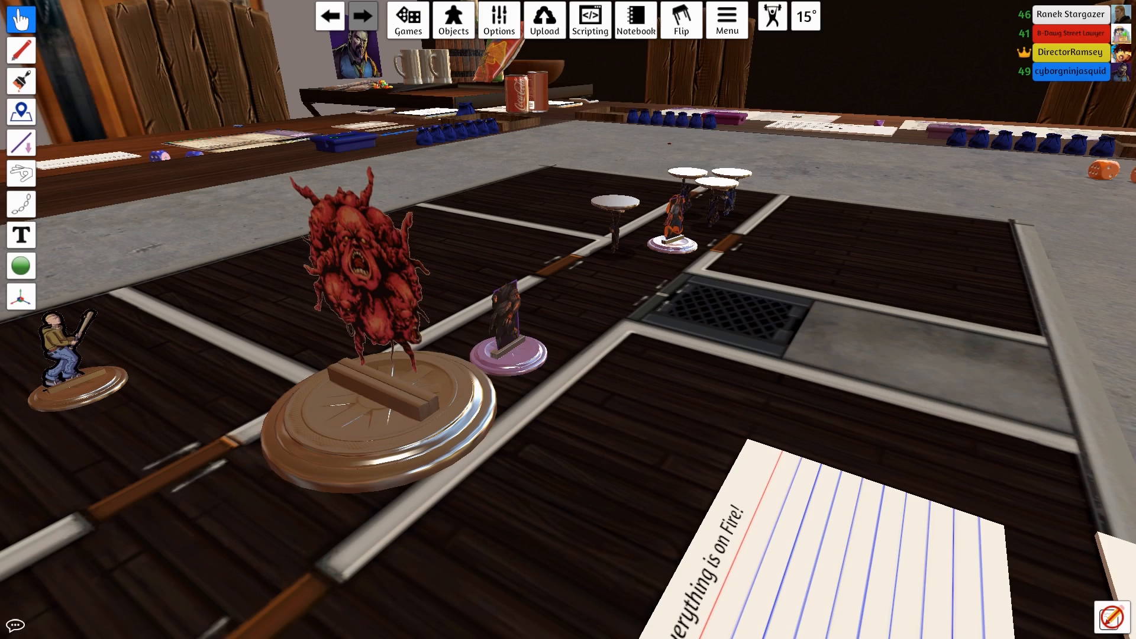
- Bring up the context menu over the fire token near the upper-right room
right_click(369, 290)
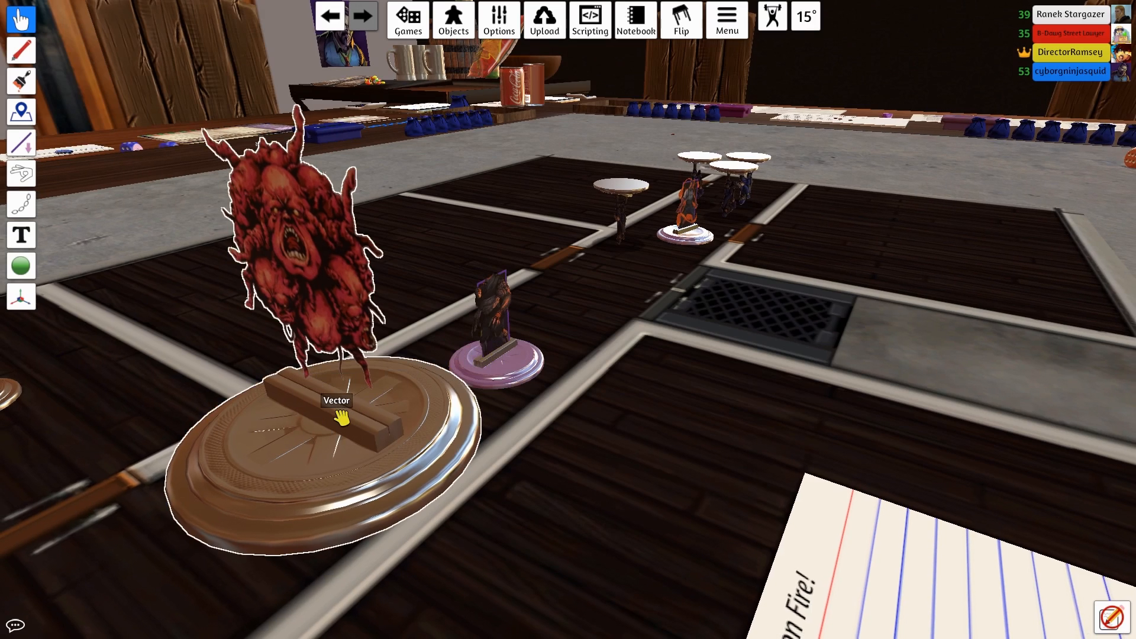
mouse_move(336, 419)
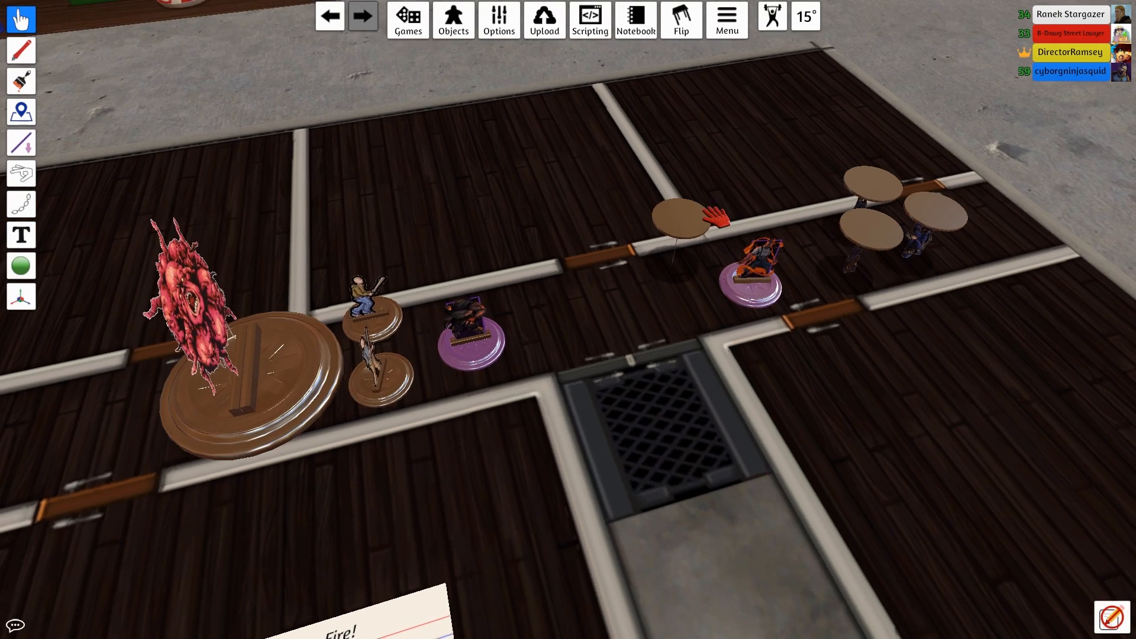
mouse_move(859, 500)
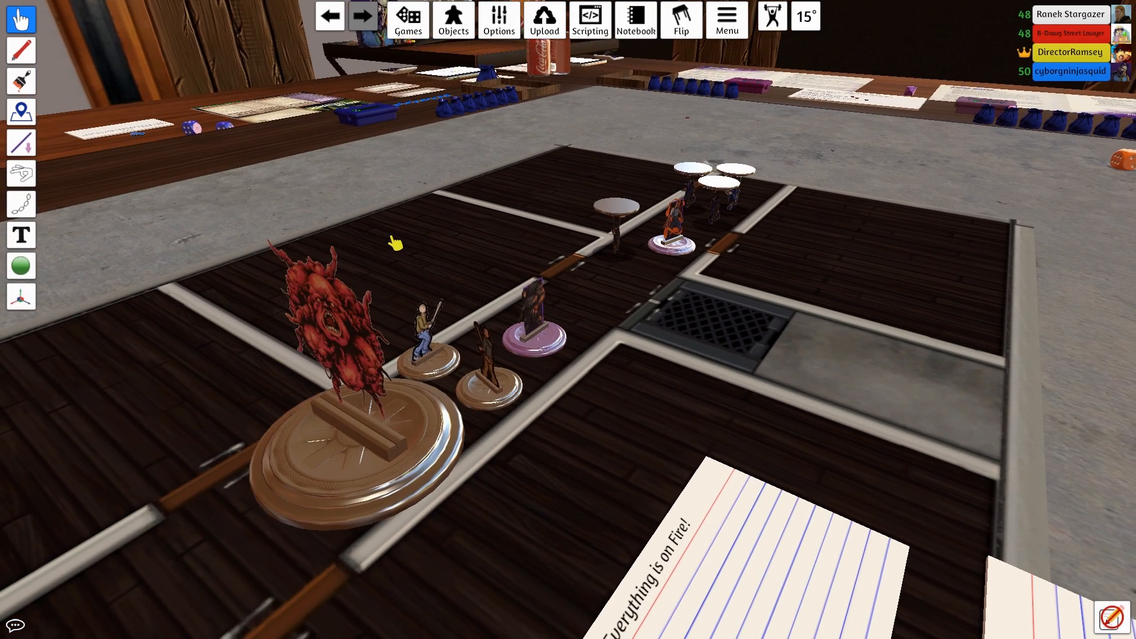
- Zoom the camera out to view the map board and note cards
scroll("down", 3)
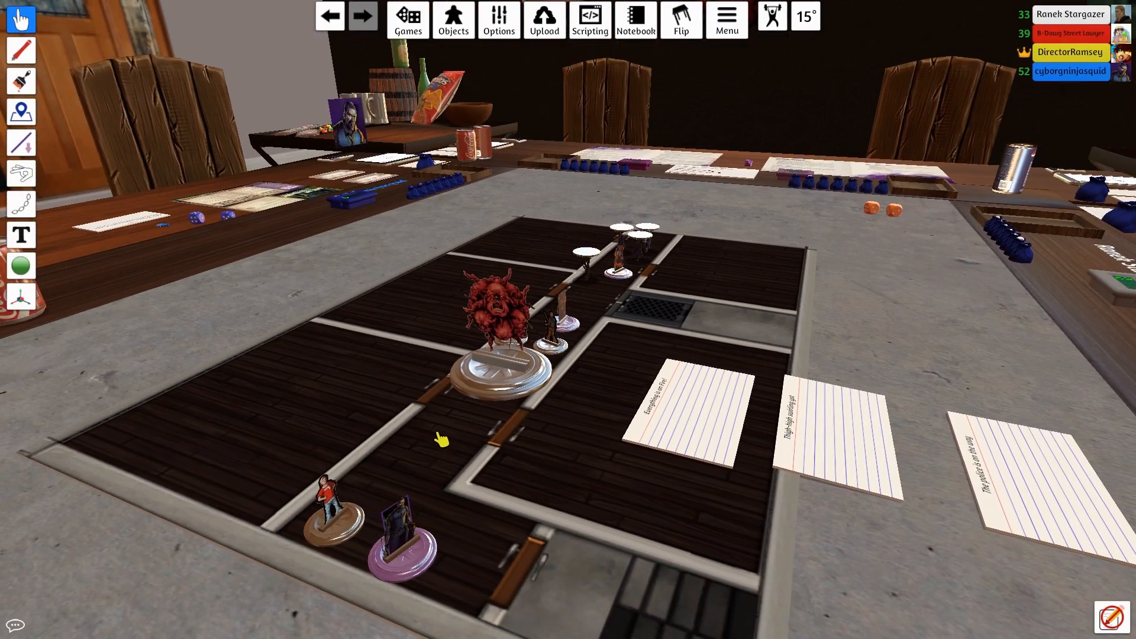
mouse_move(436, 415)
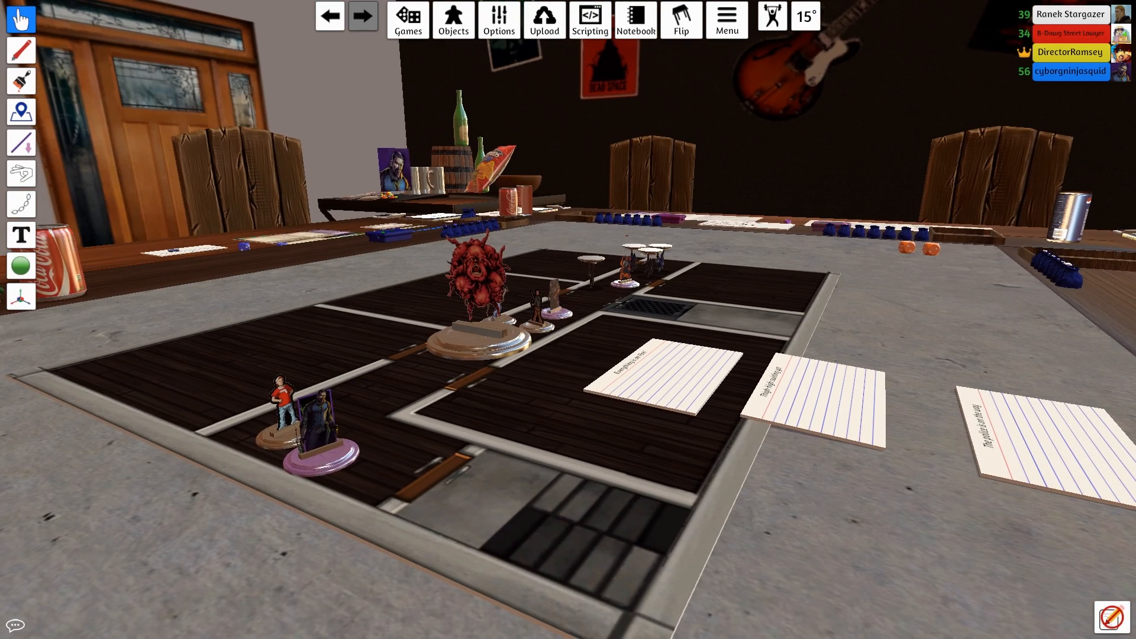
mouse_move(317, 431)
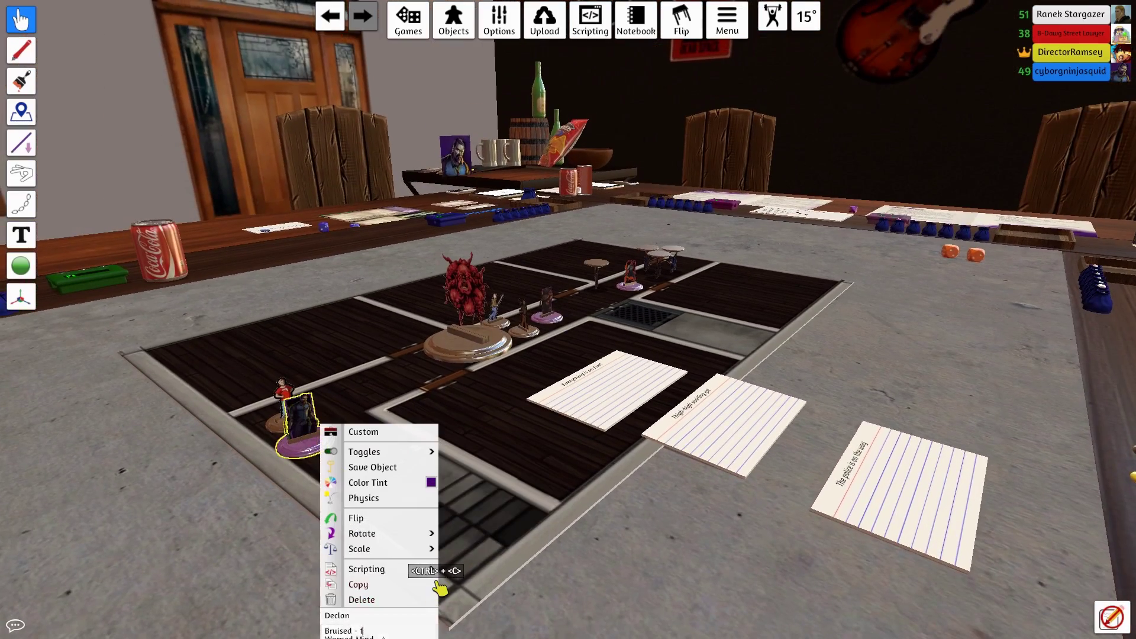
mouse_move(357, 583)
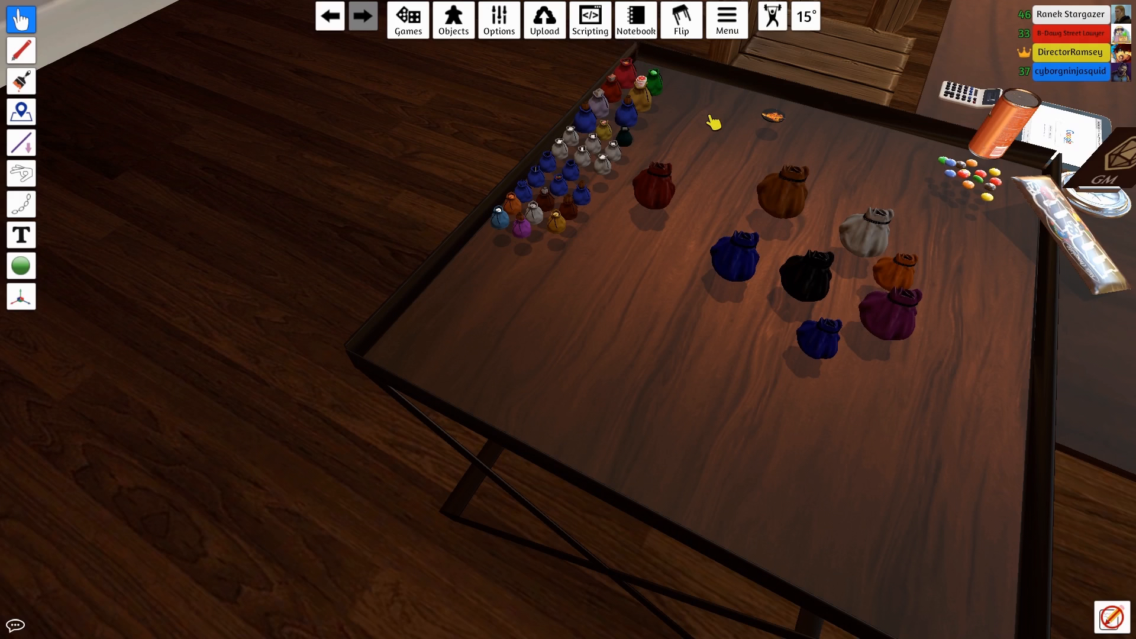
mouse_move(741, 139)
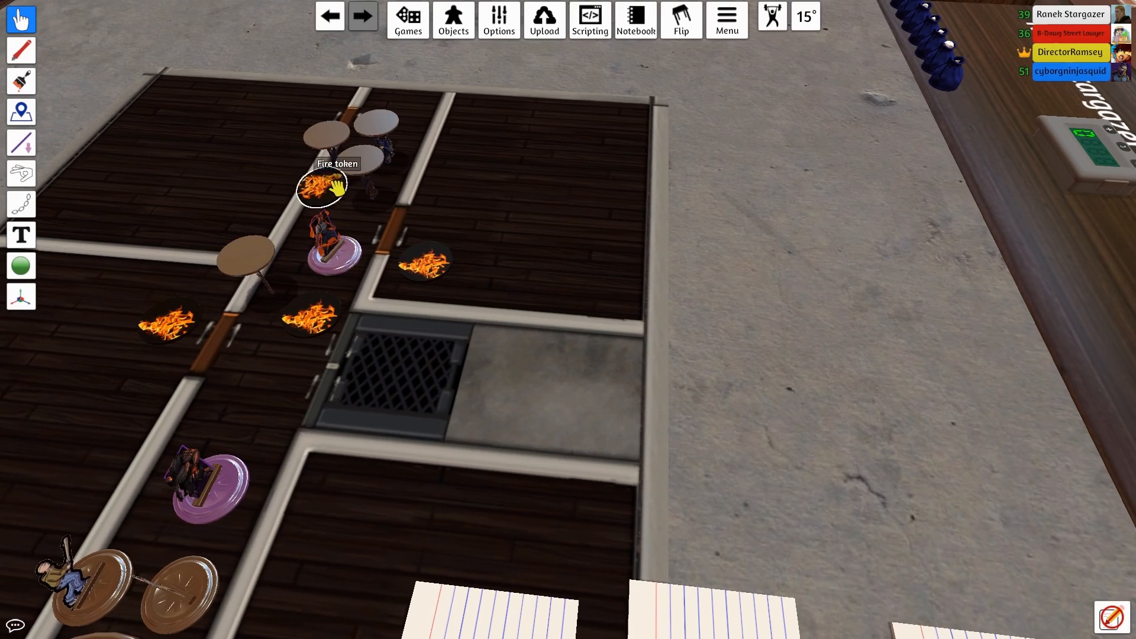
- Move the fire token and set it down beside the round tables
left_click_drag(321, 187, 311, 170)
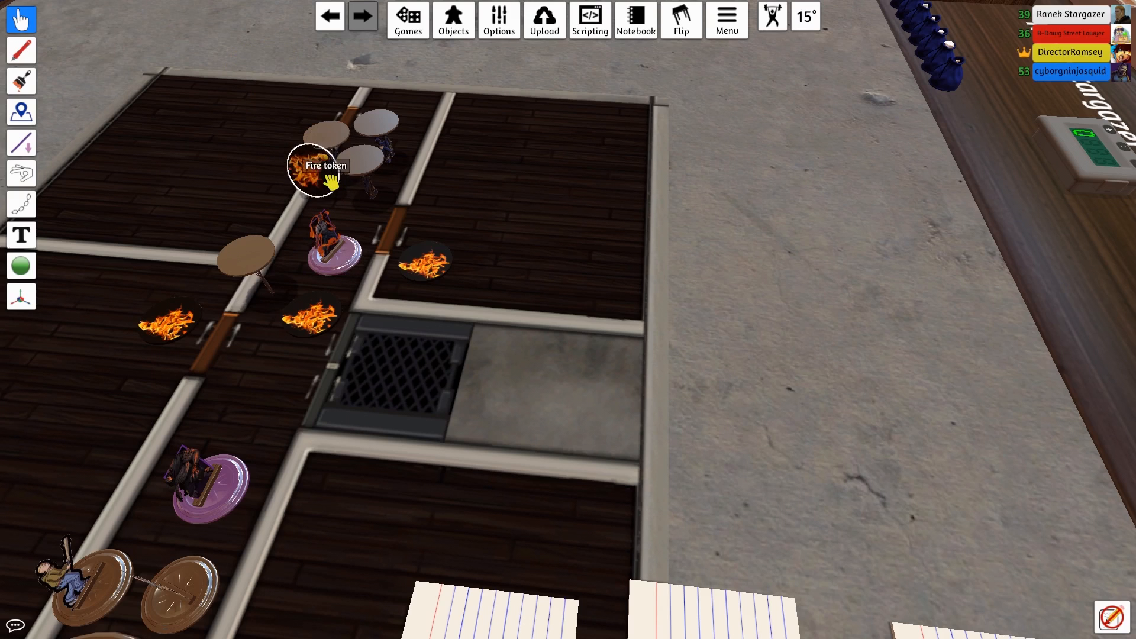
left_click_drag(315, 167, 253, 70)
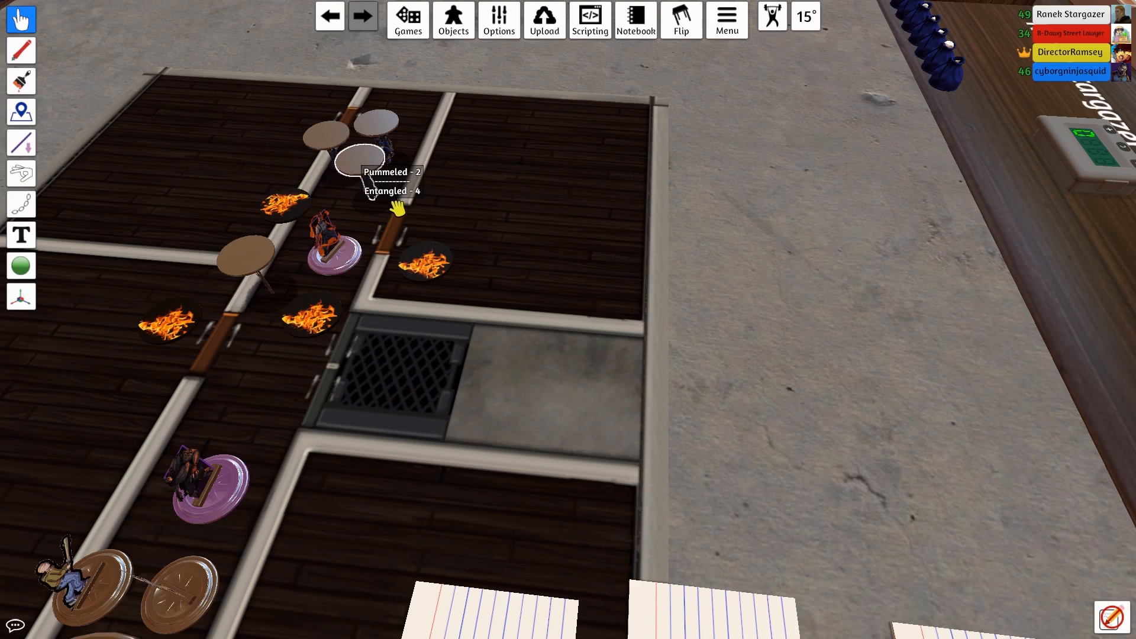
mouse_move(478, 235)
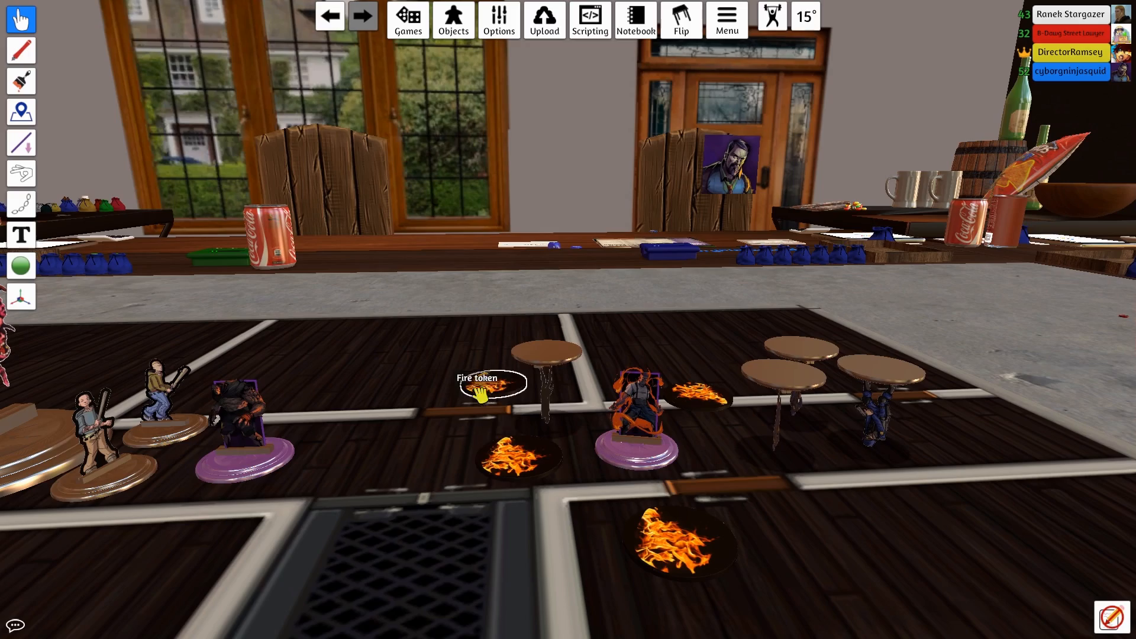
- Zoom out over the table and bring the Salamander character sheet up close
scroll("down", 3)
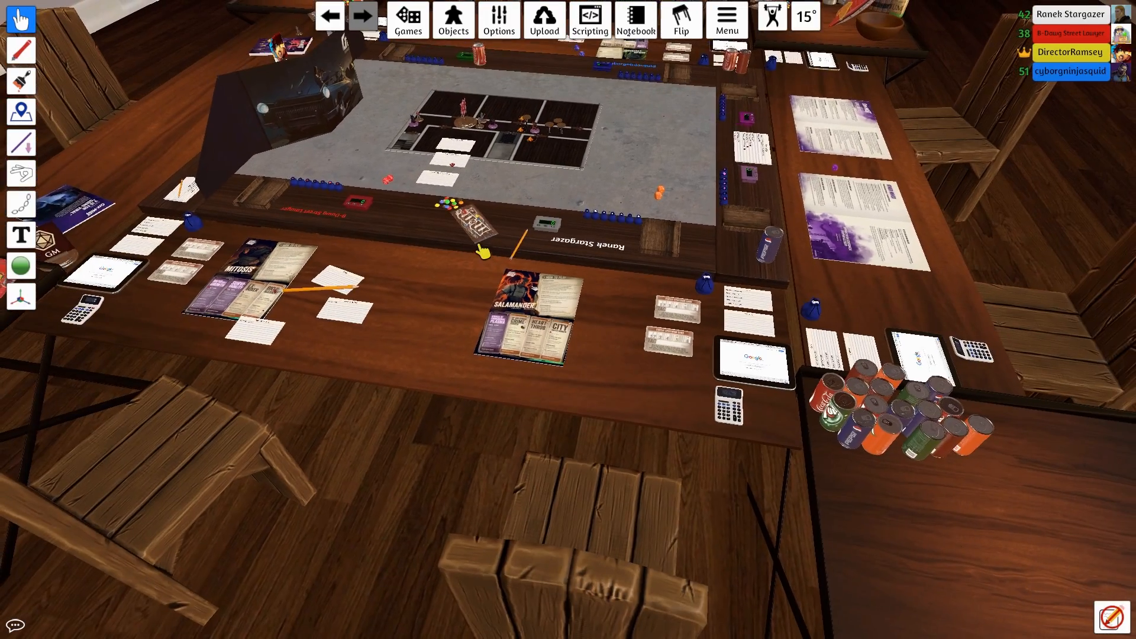
mouse_move(462, 119)
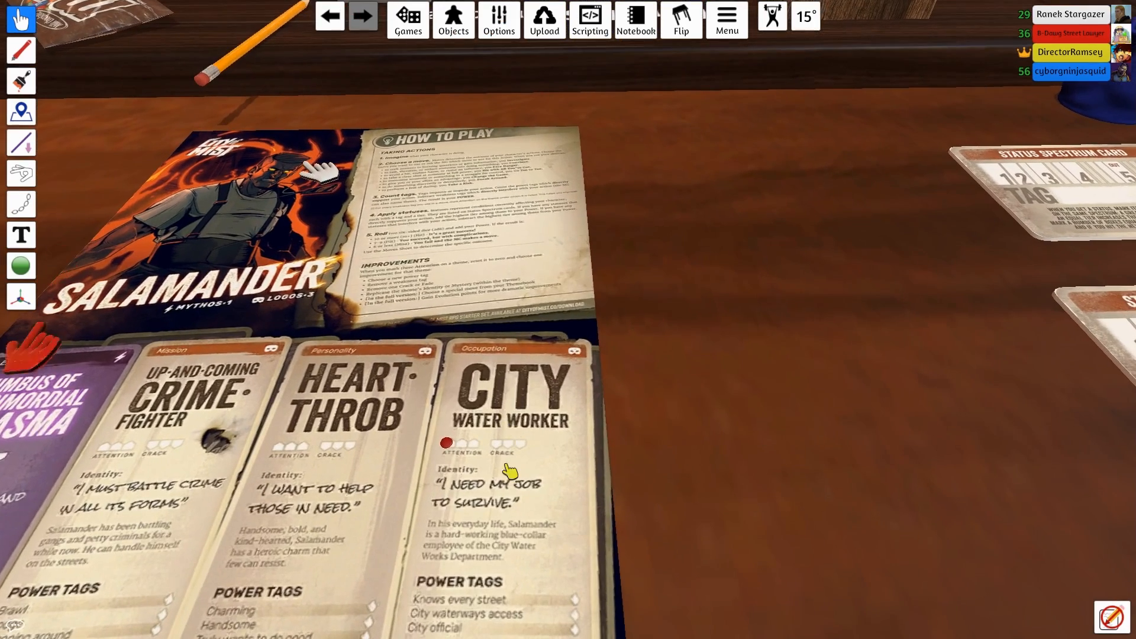
left_click(511, 550)
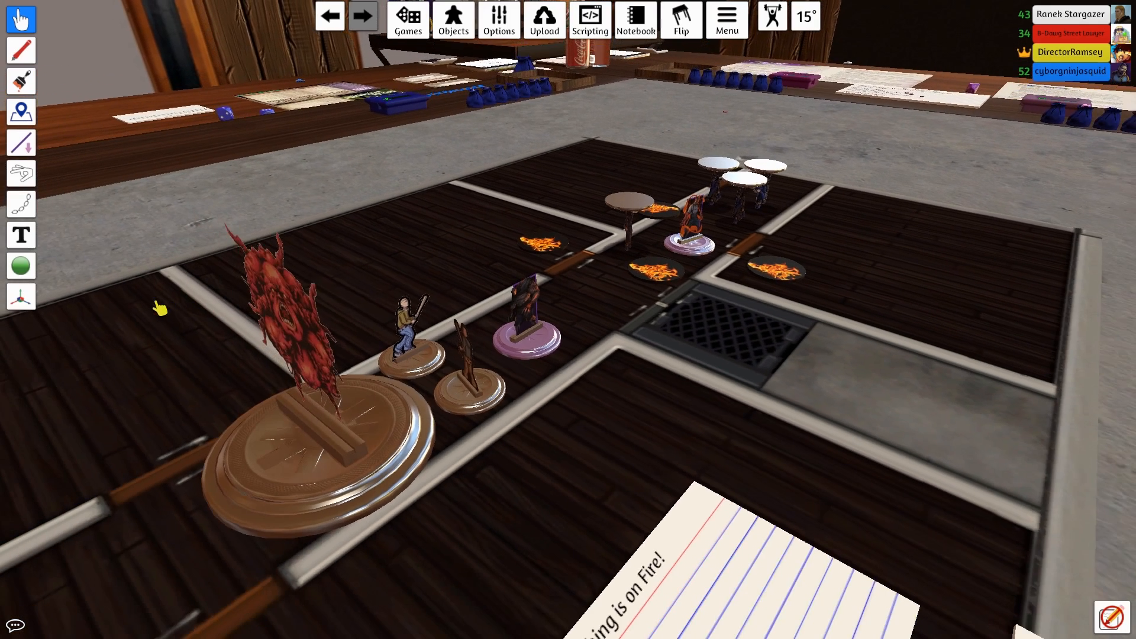
- Select the Salamander miniature among the fire tokens near the round tables
left_click(290, 326)
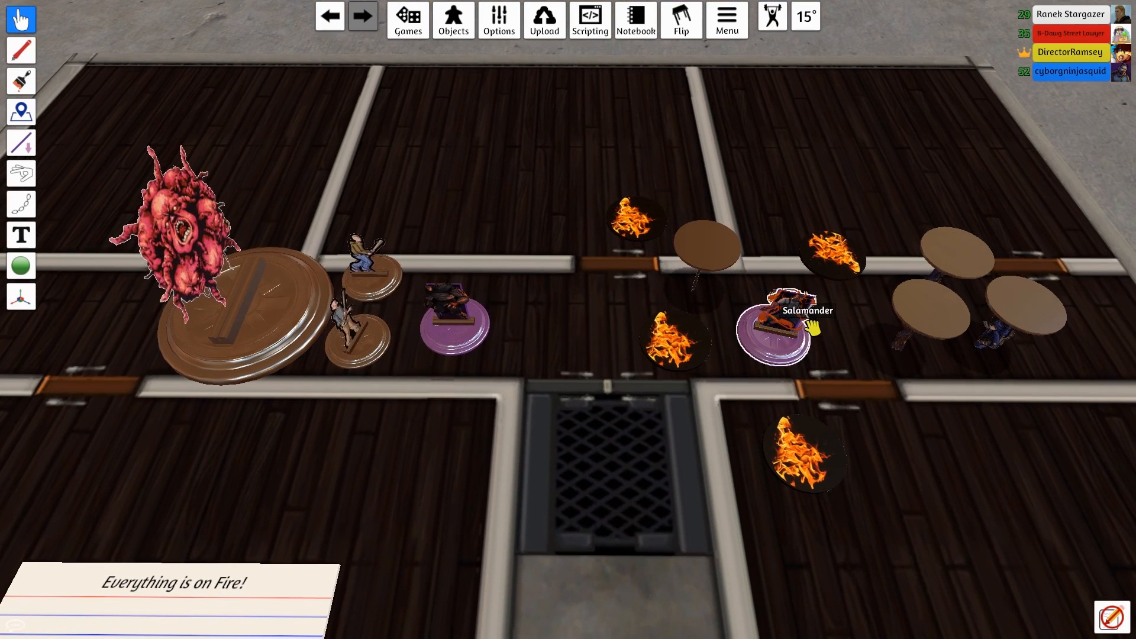
right_click(775, 334)
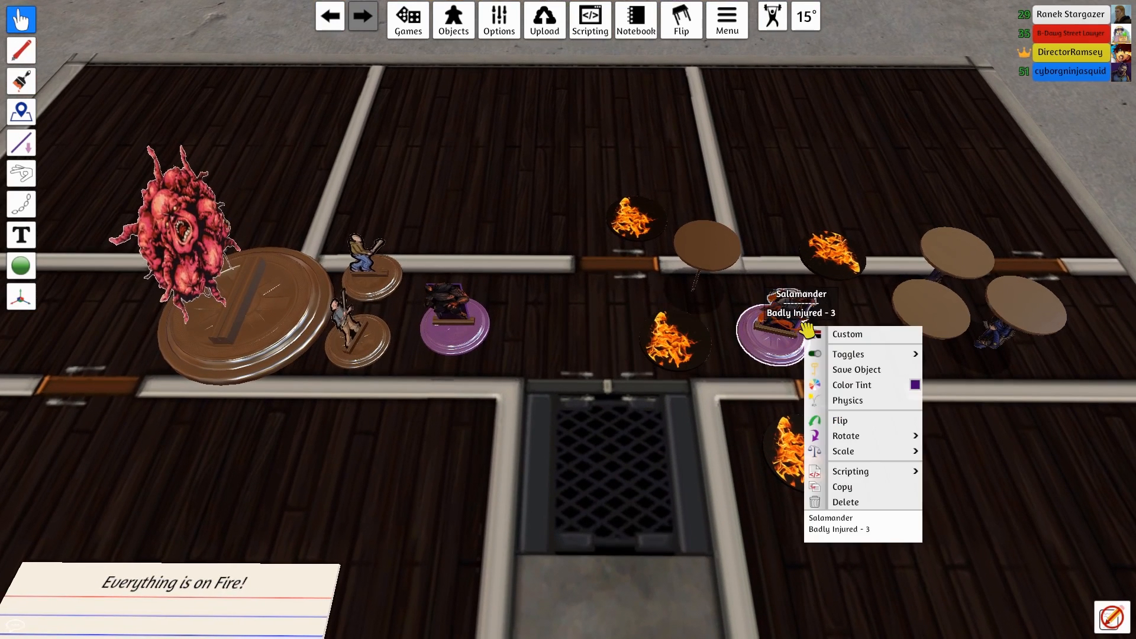
mouse_move(845, 501)
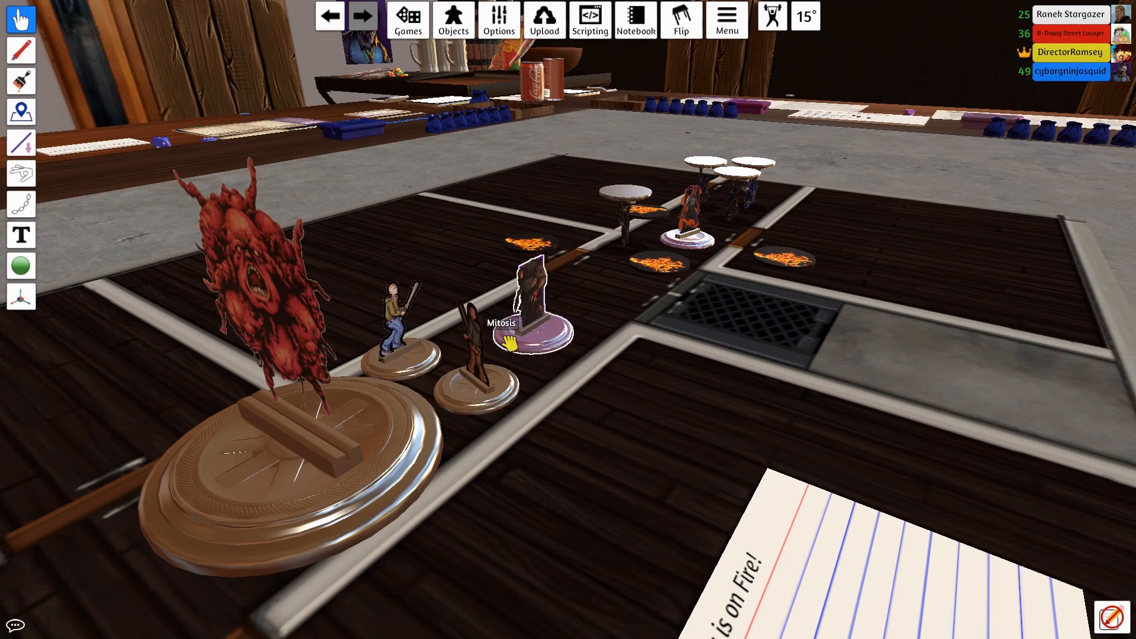
right_click(689, 210)
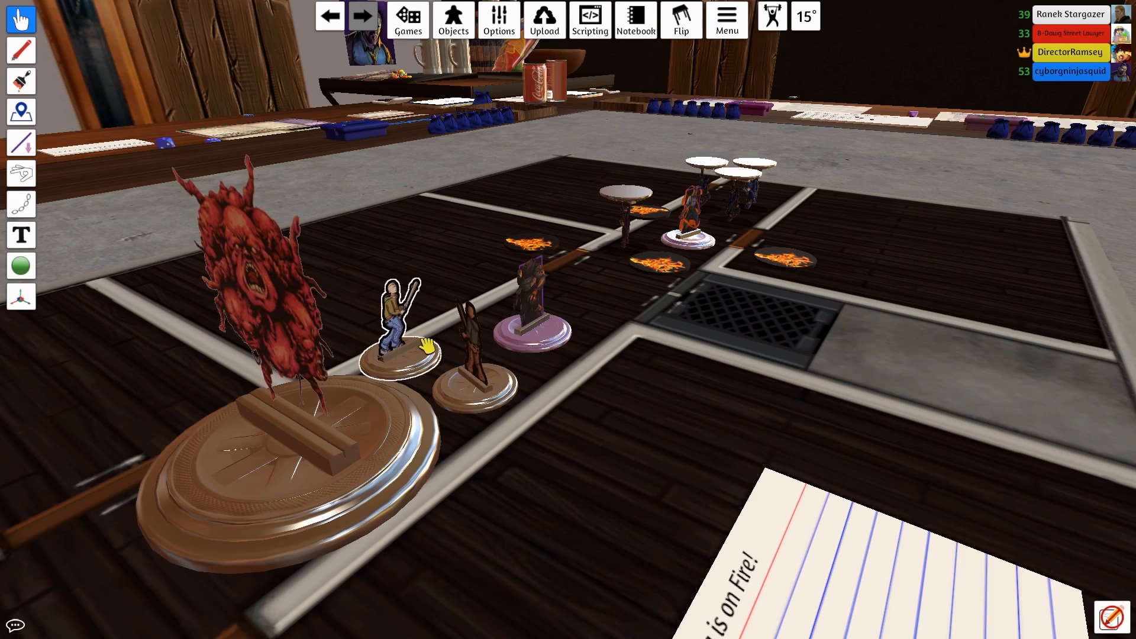
mouse_move(388, 324)
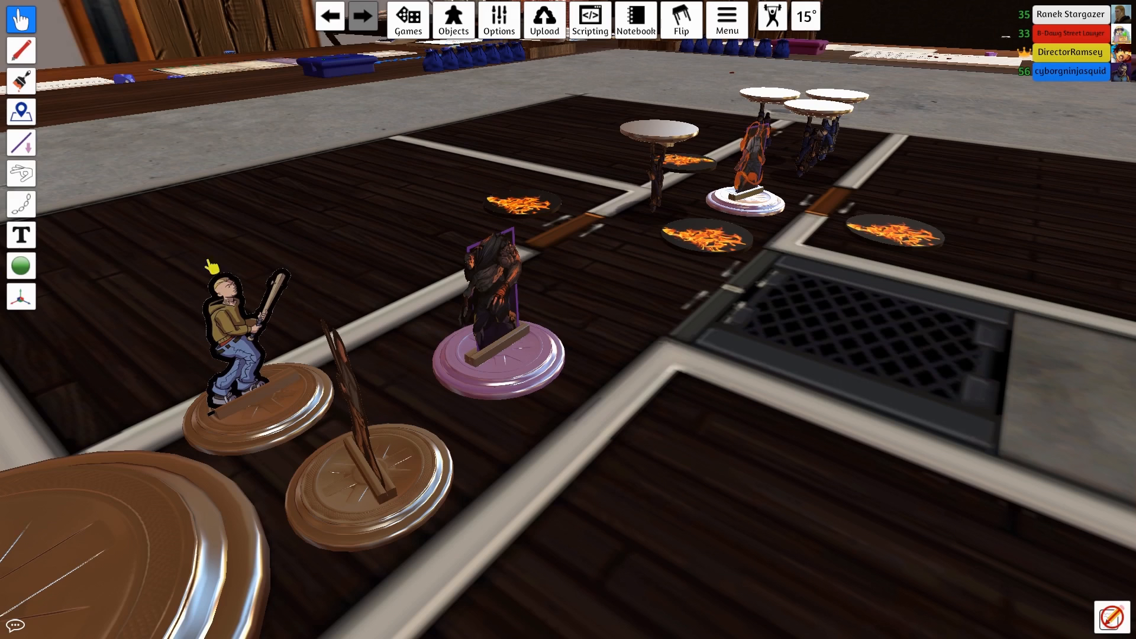
mouse_move(395, 269)
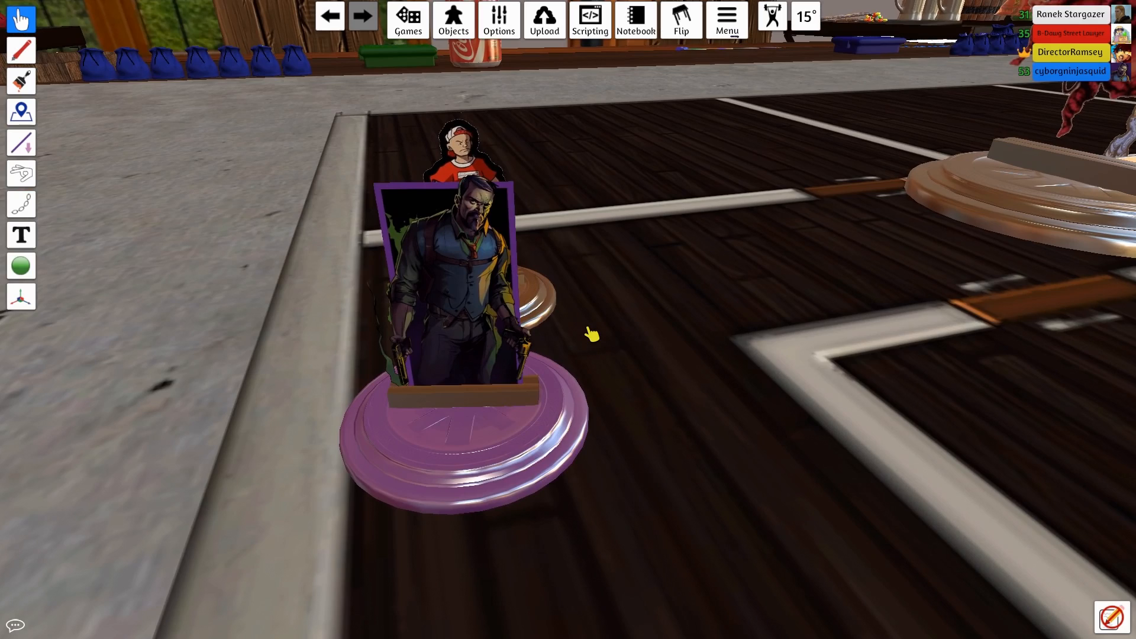
mouse_move(340, 361)
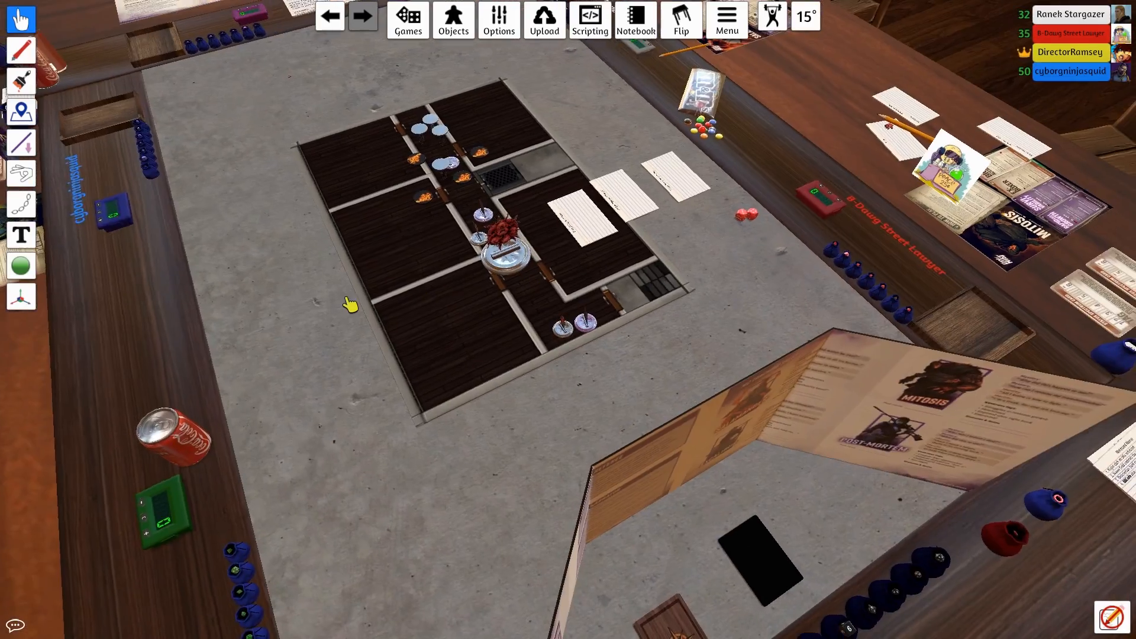
scroll("down", 3)
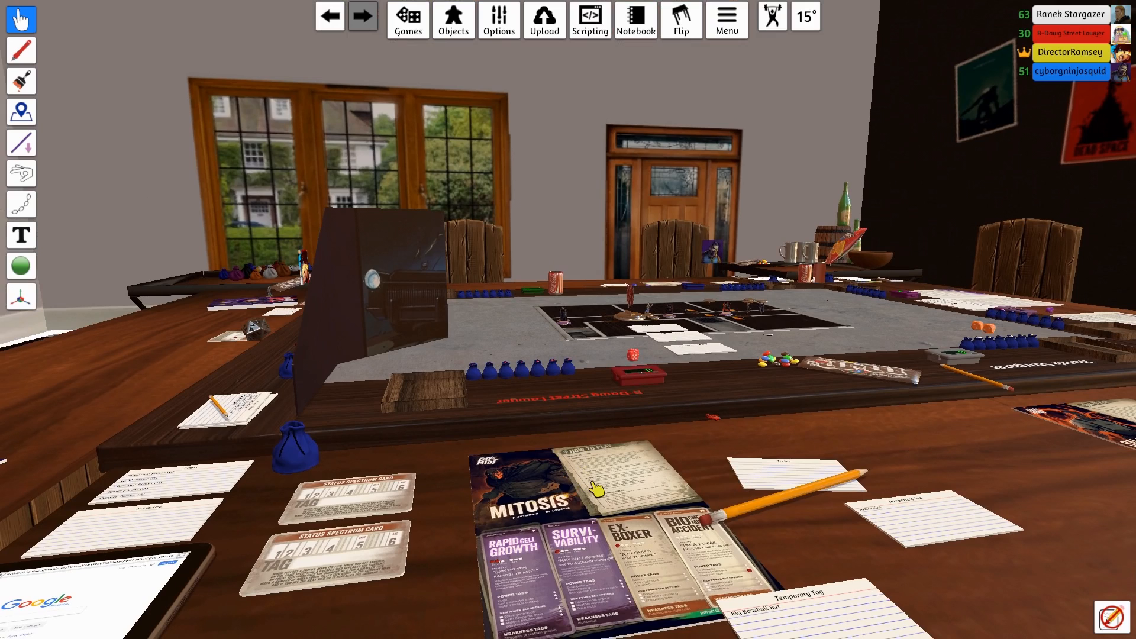
mouse_move(573, 573)
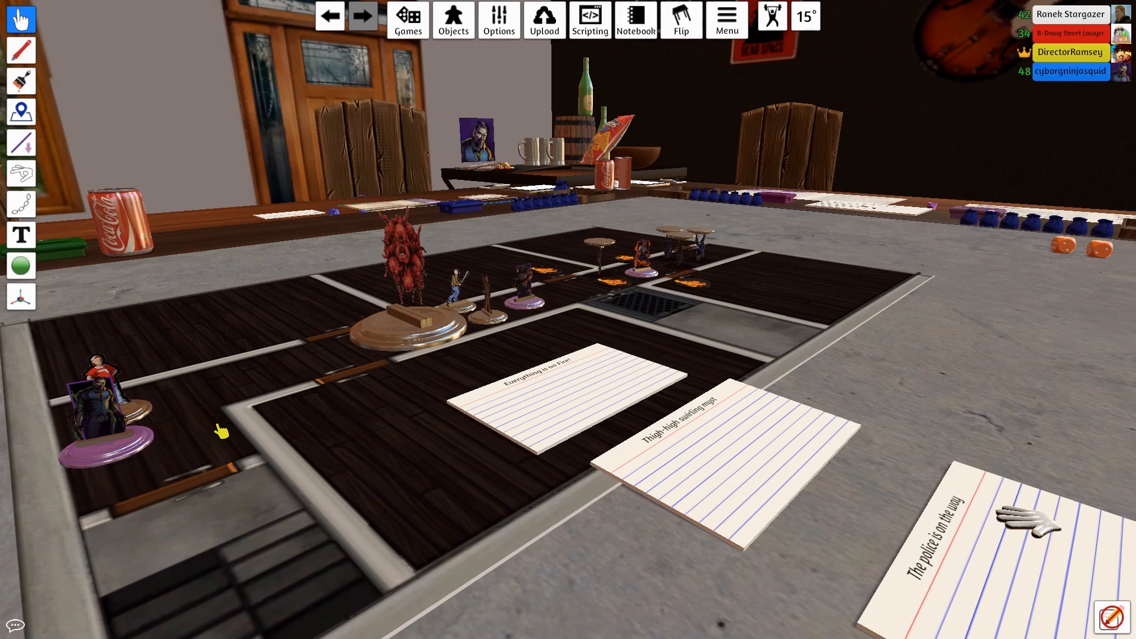
mouse_move(208, 450)
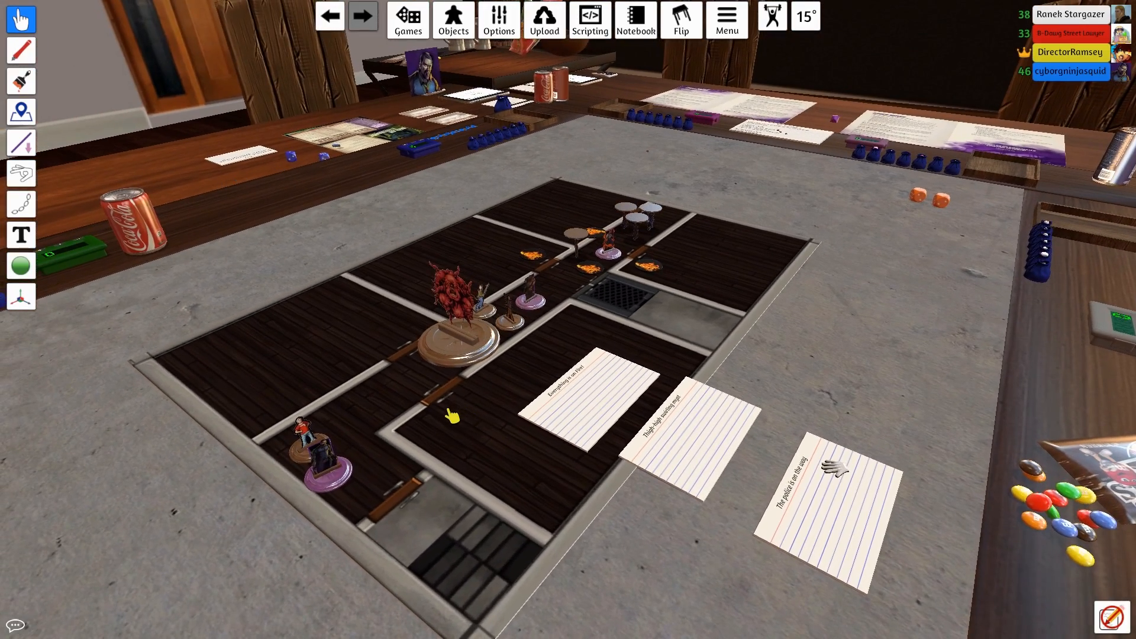
- Zoom the camera out toward the player seating area
scroll("down", 3)
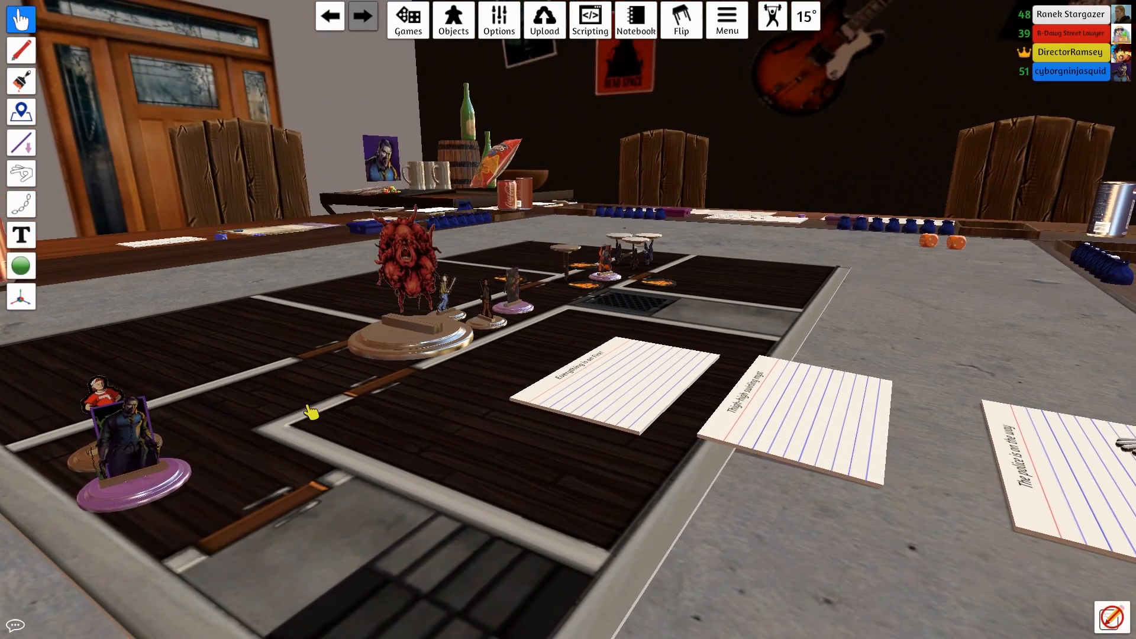
mouse_move(126, 464)
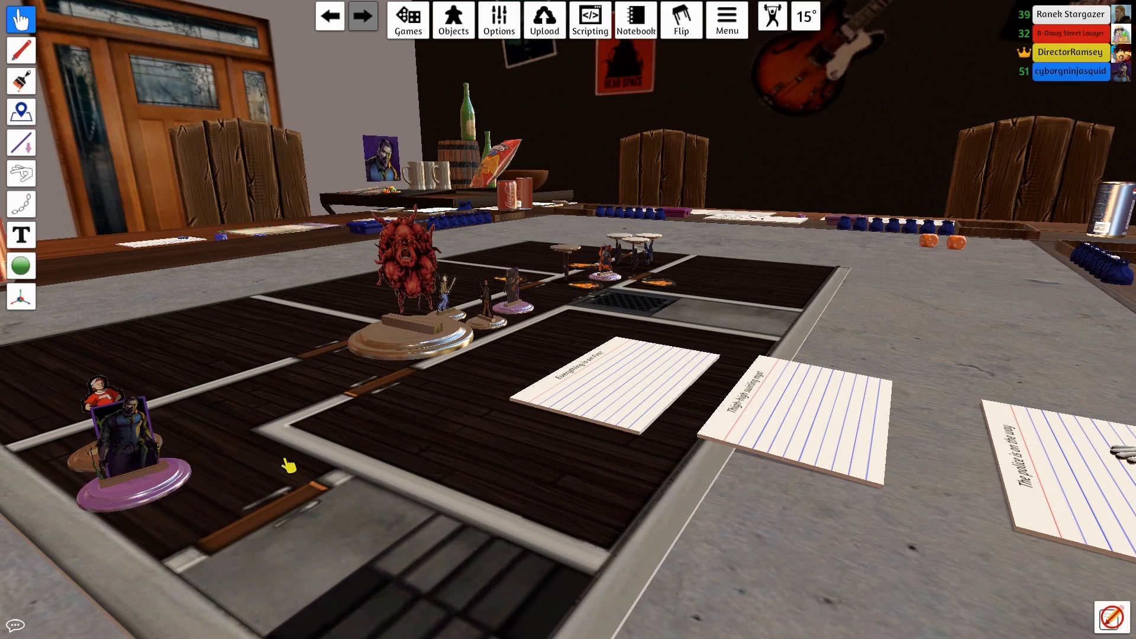
mouse_move(166, 485)
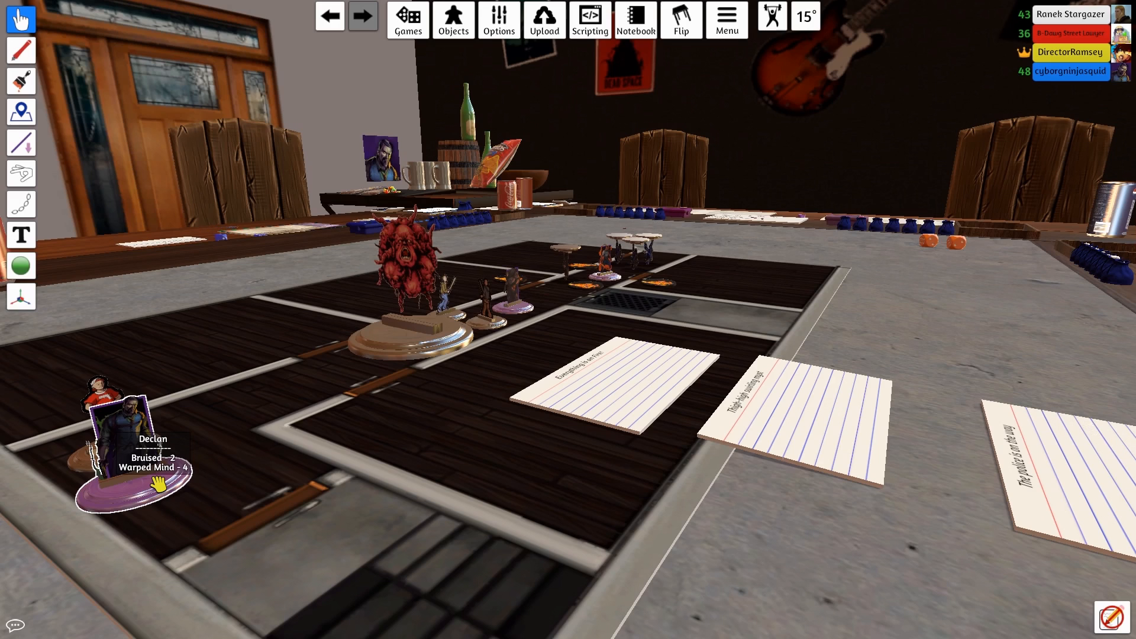
mouse_move(376, 362)
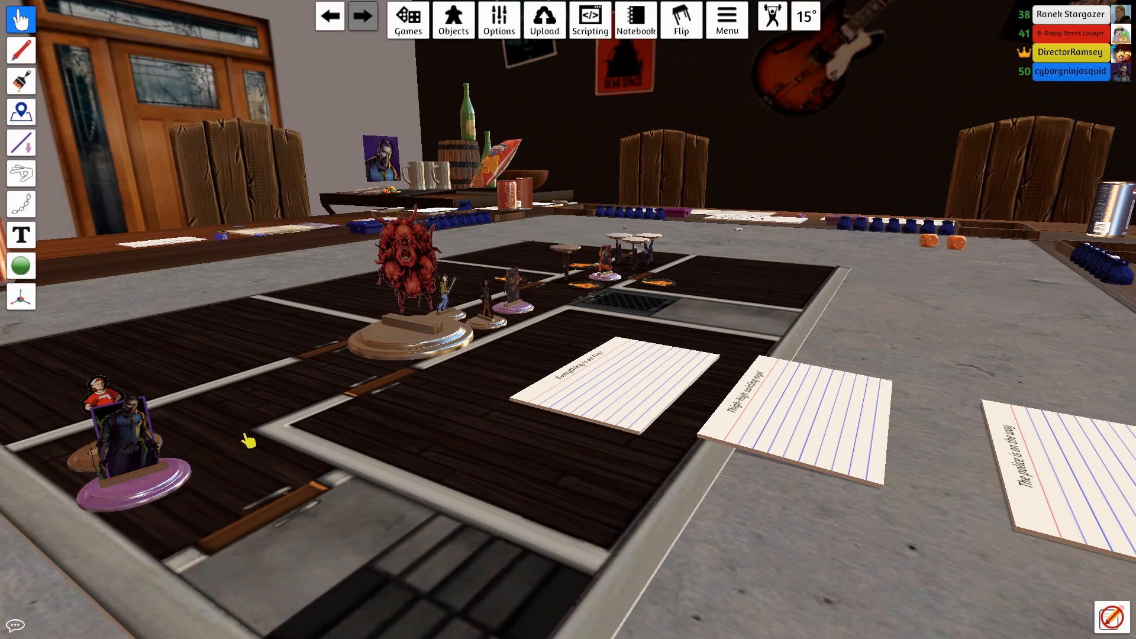
mouse_move(287, 421)
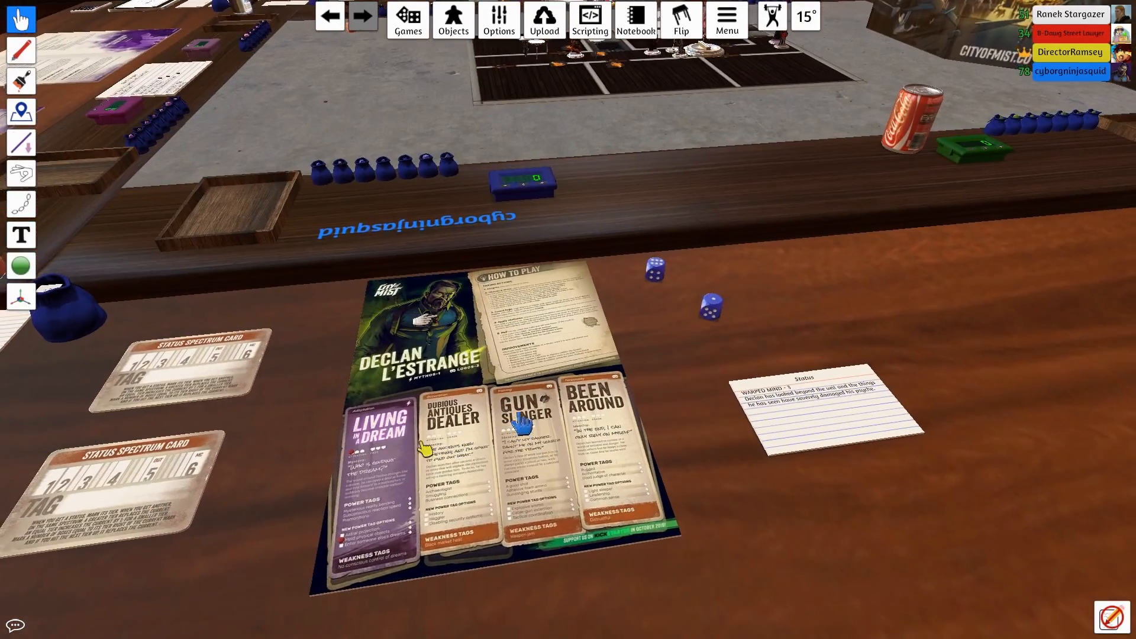
scroll("down", 3)
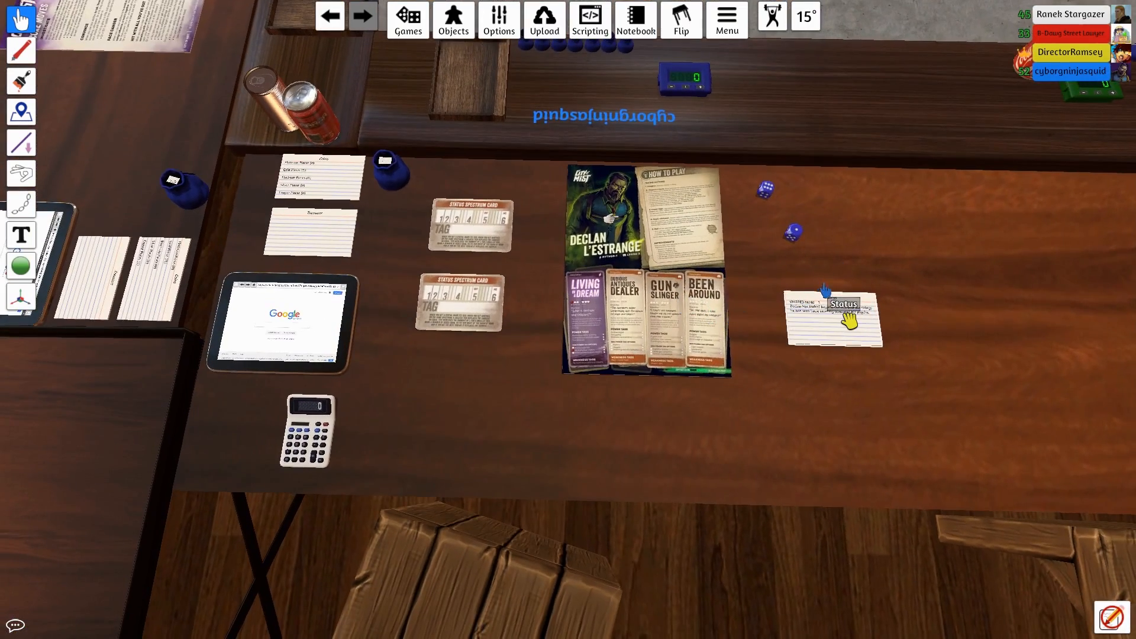
mouse_move(833, 311)
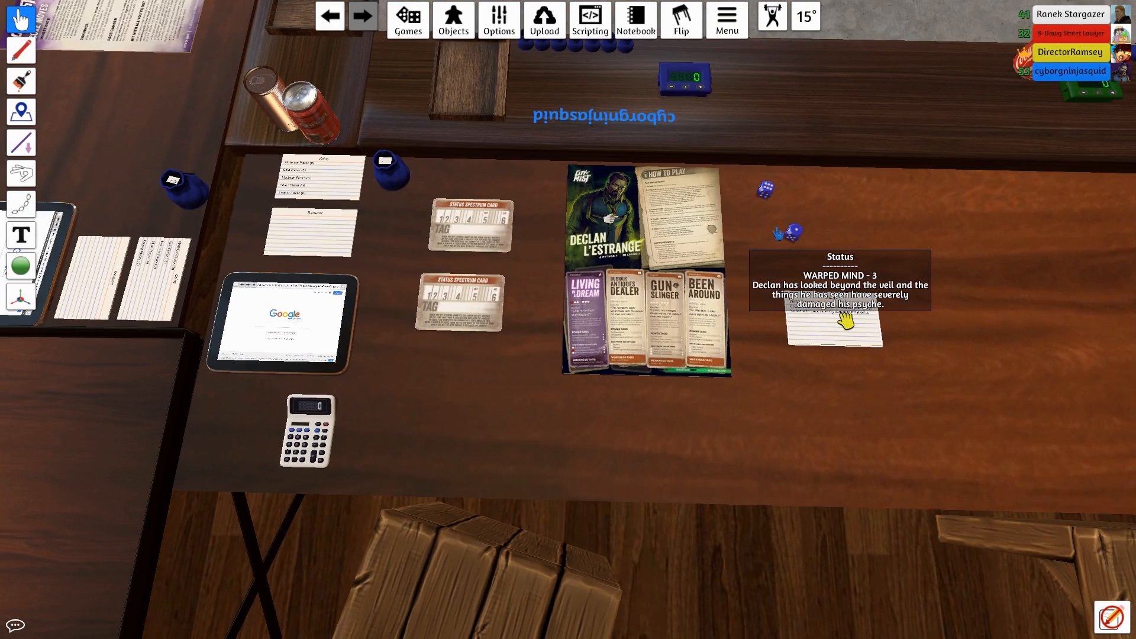
mouse_move(897, 218)
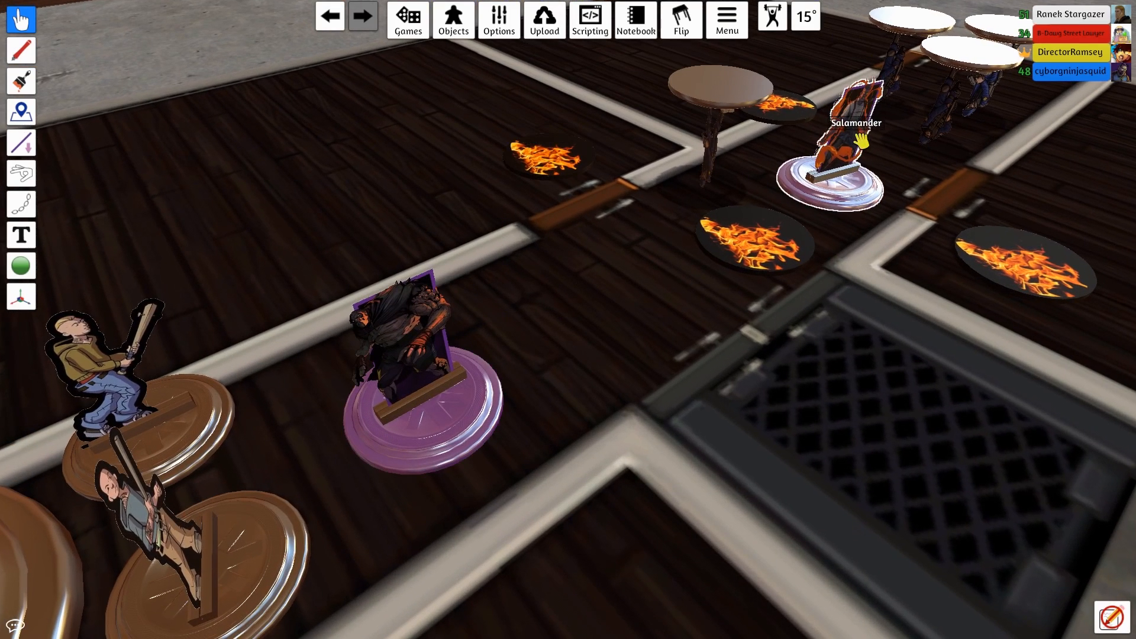
mouse_move(83, 239)
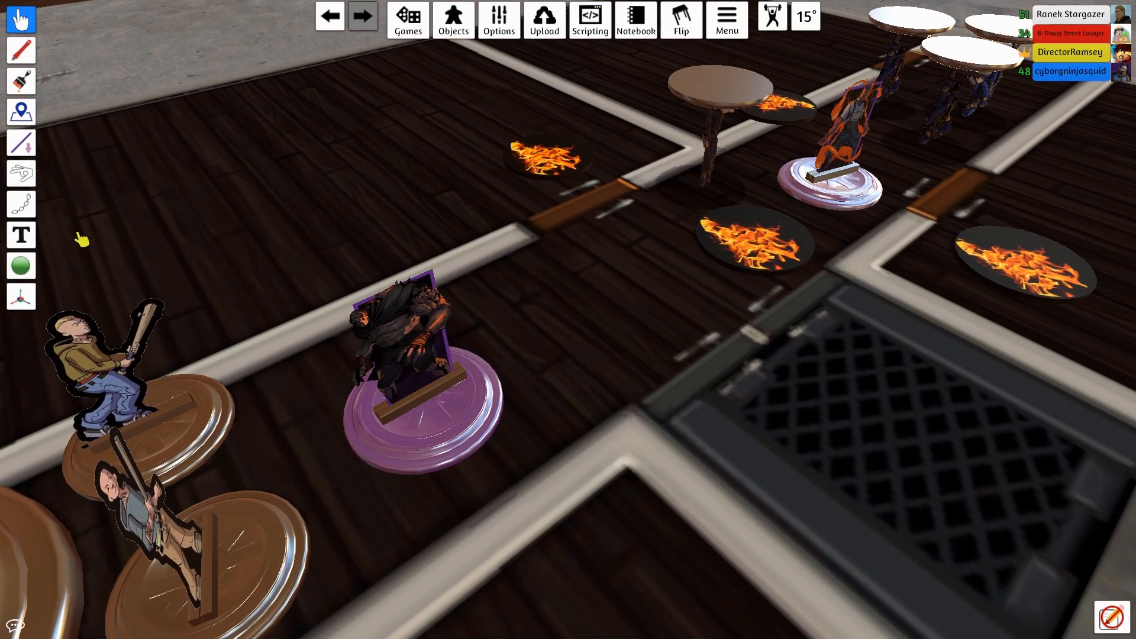
left_click(109, 362)
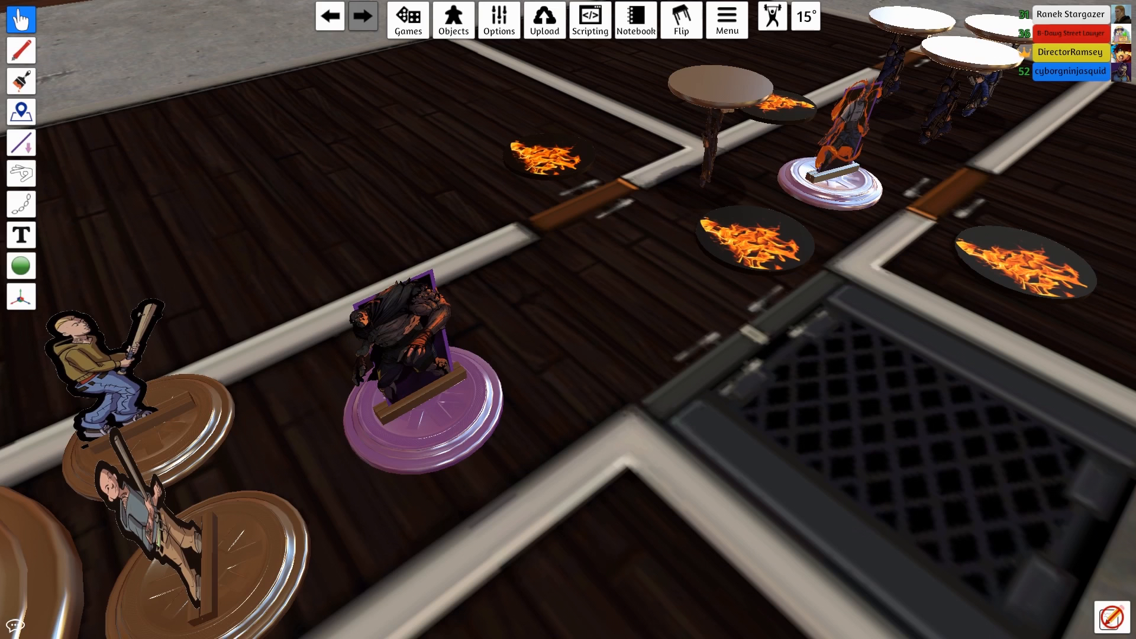
mouse_move(239, 284)
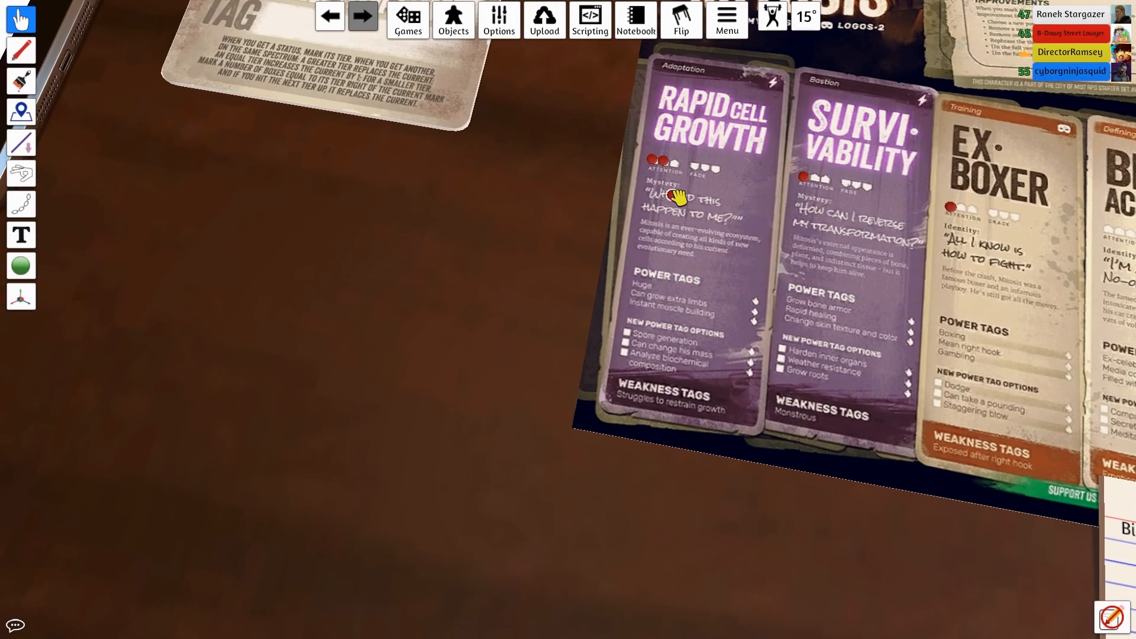
mouse_move(677, 166)
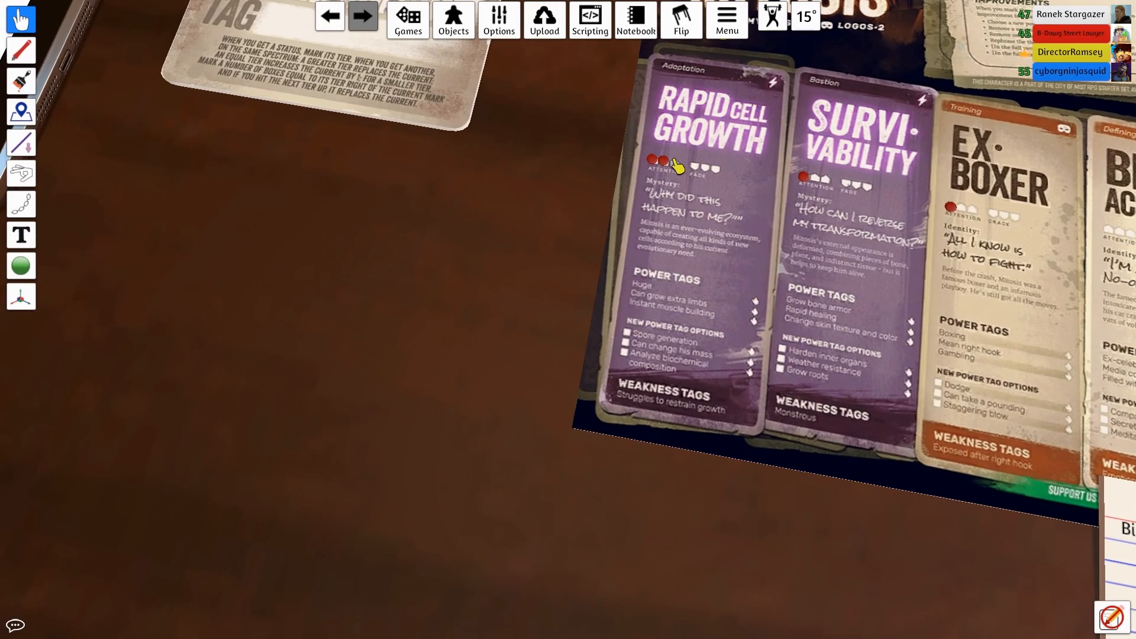